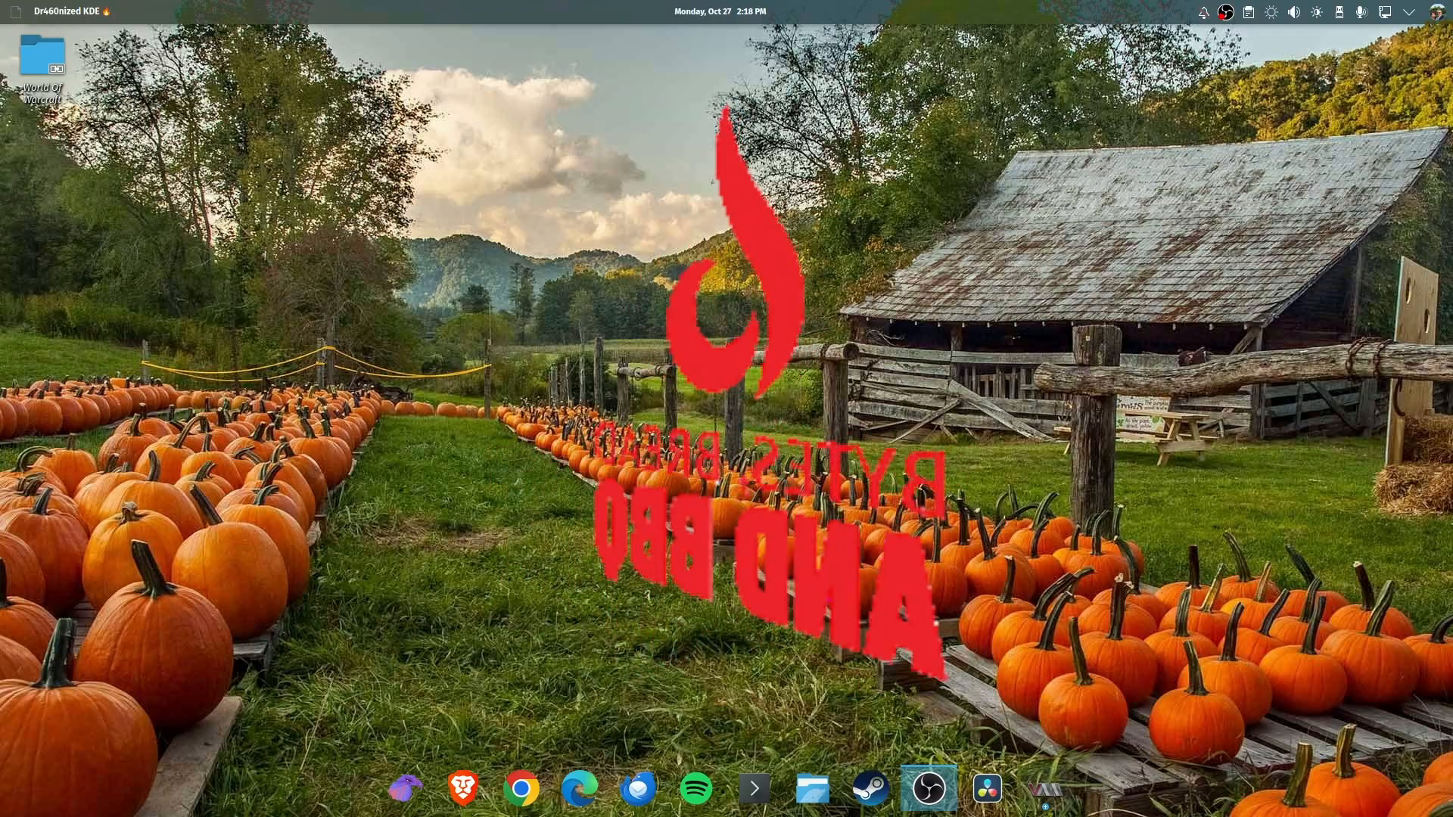
Open the CachyOS KDE virtual machine so its Welcome to CachyOS screen appears
click(1041, 790)
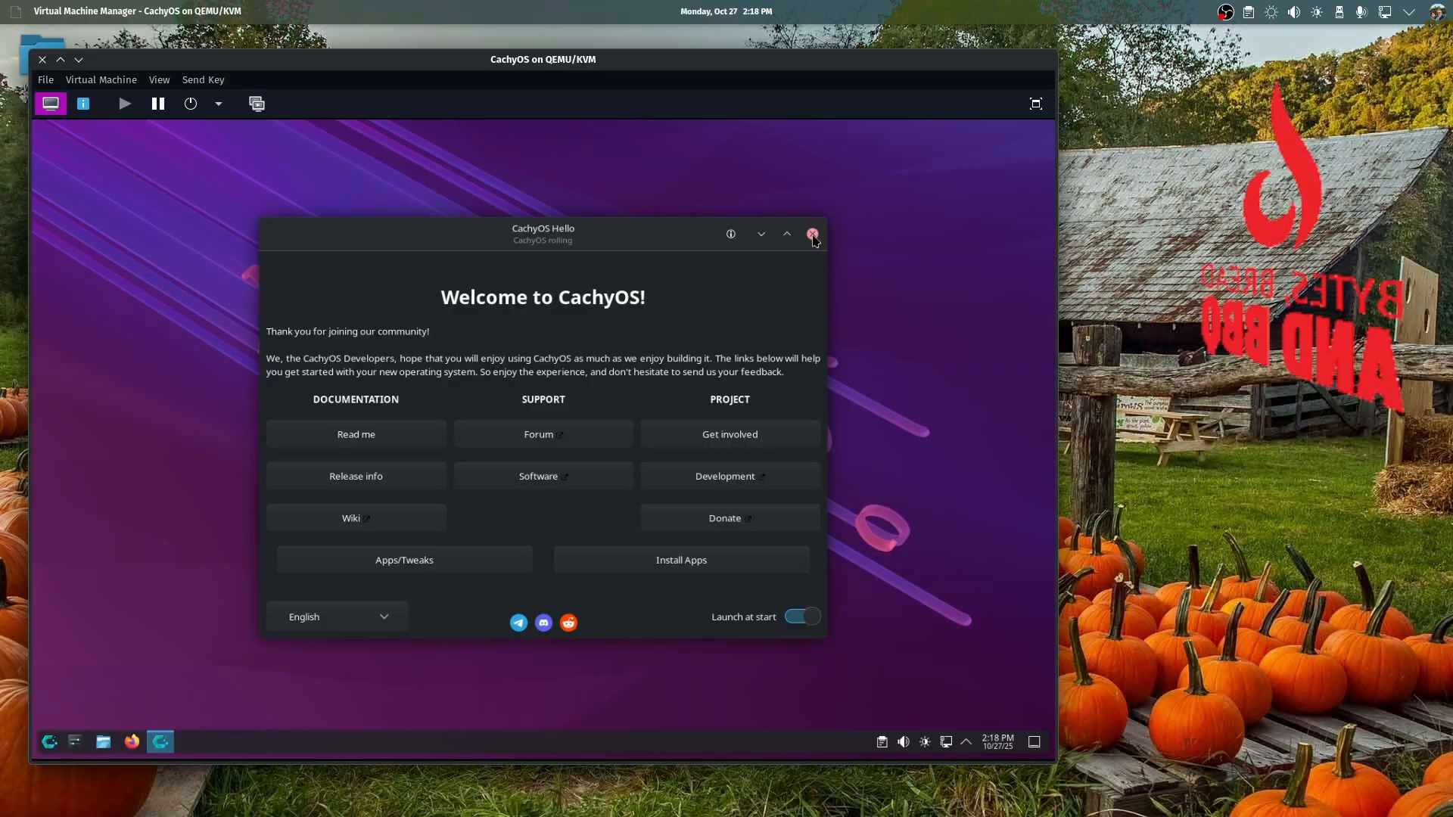
Close the CachyOS Hello window, leaving the guest's KDE desktop visible
click(813, 234)
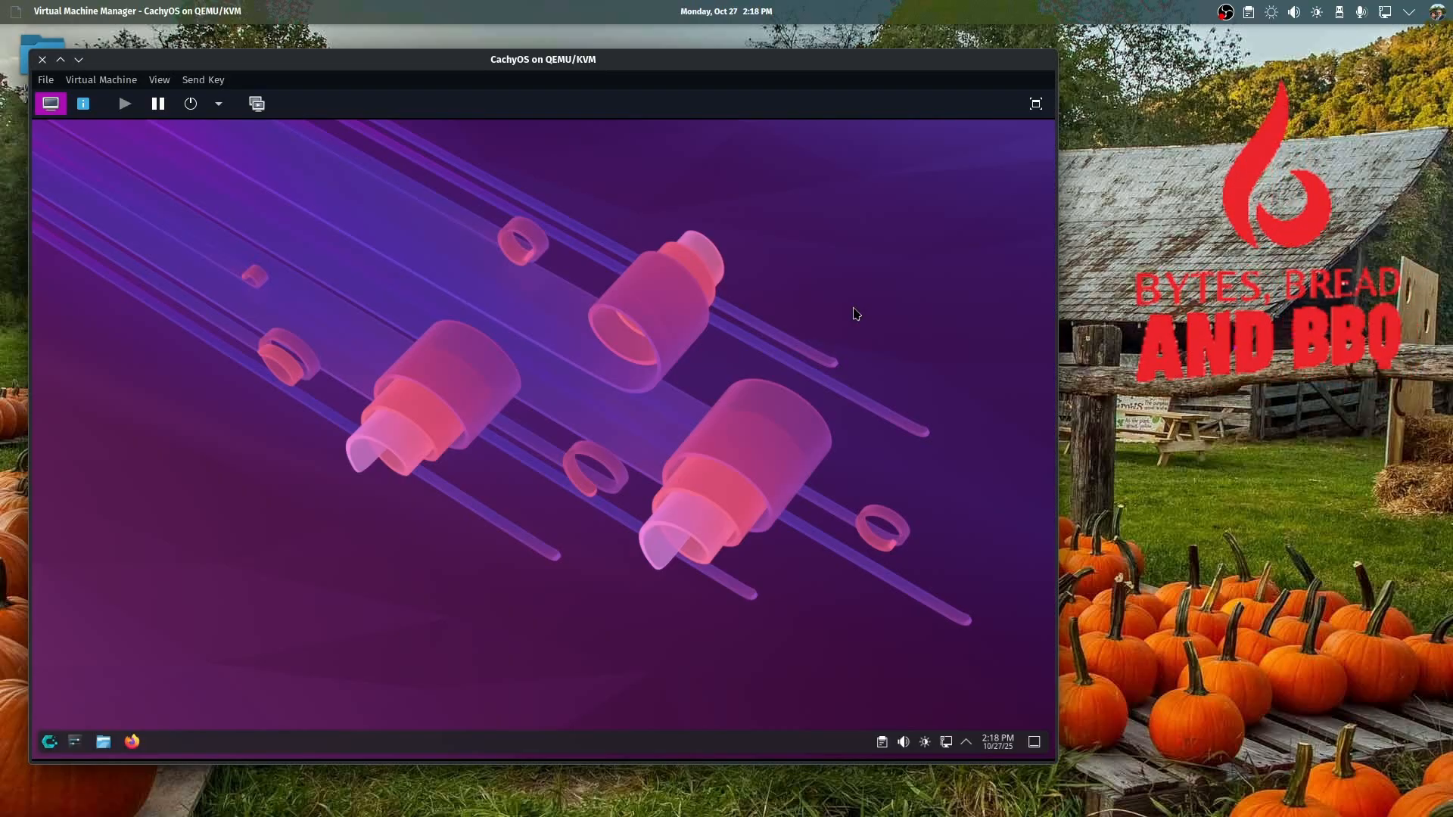
mouse_move(239, 149)
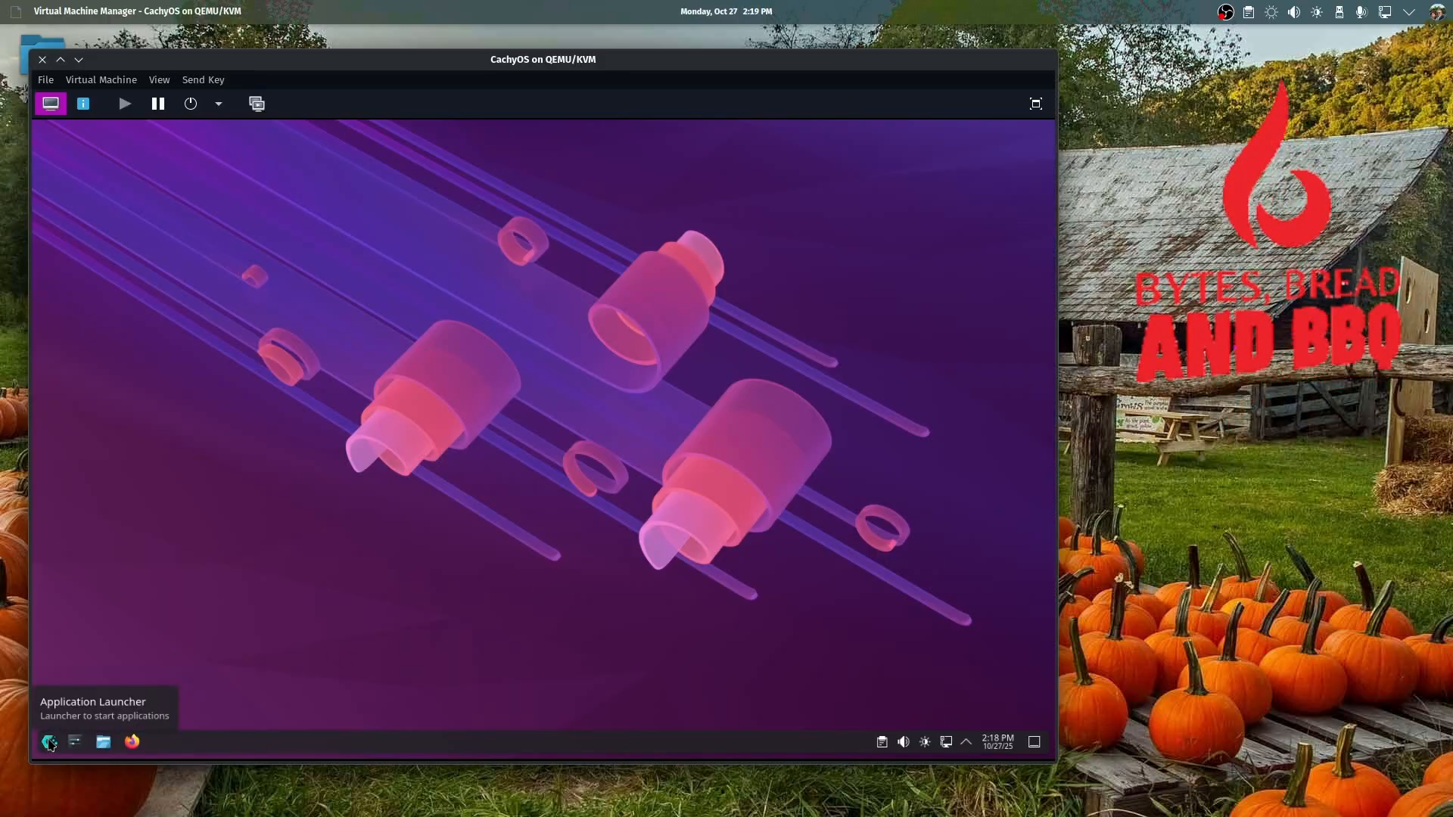
click(49, 742)
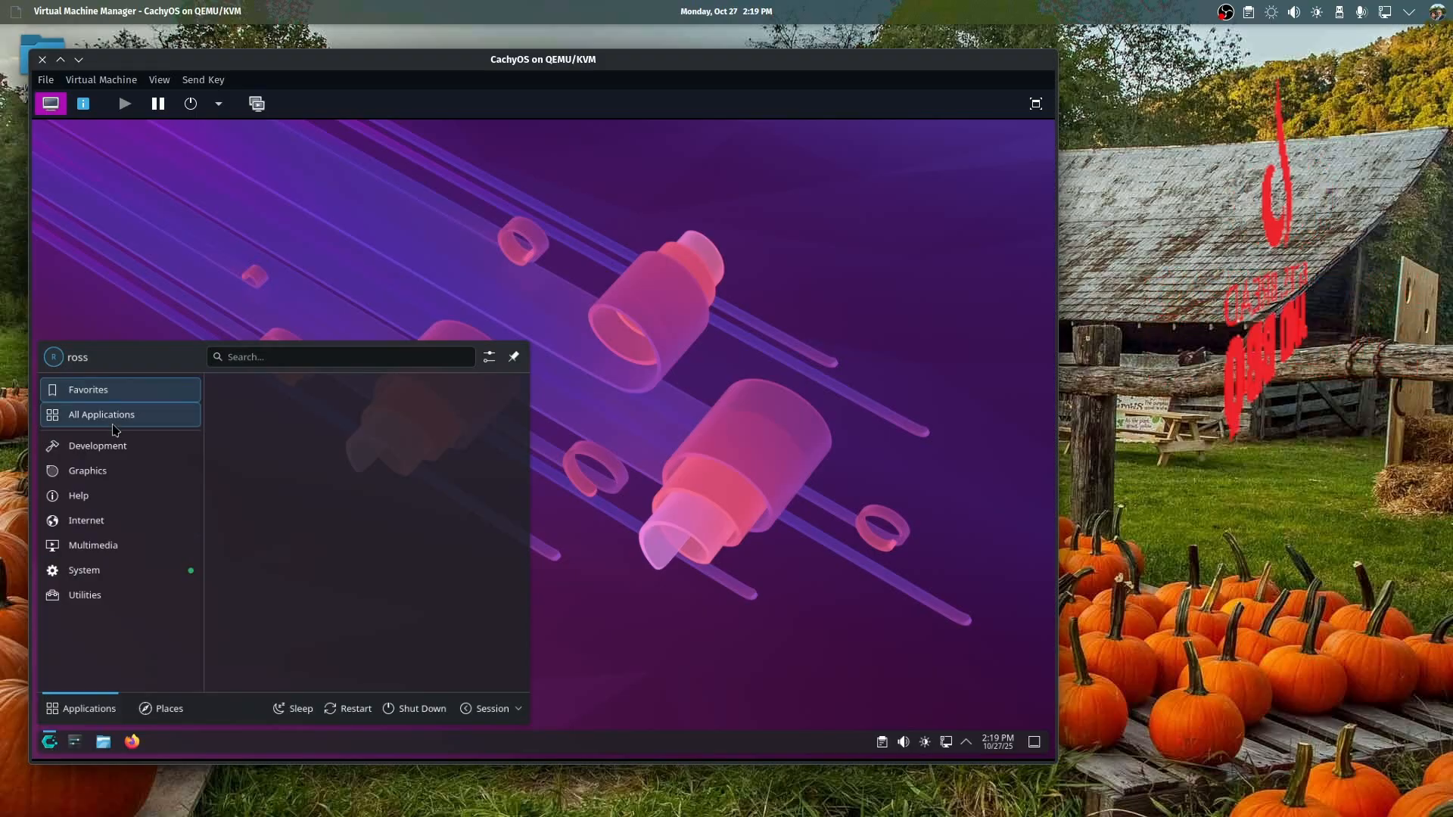
click(97, 446)
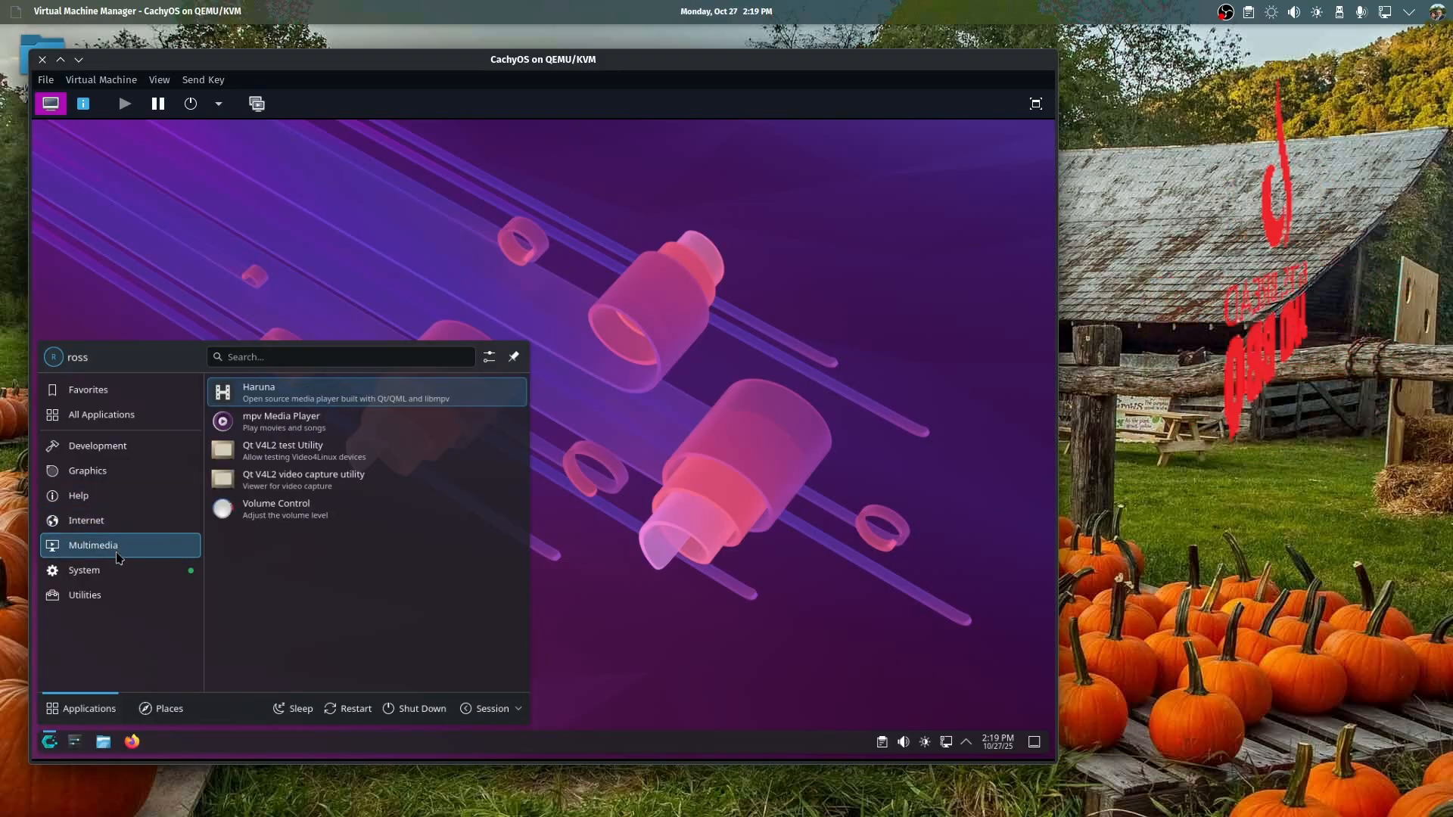
click(84, 595)
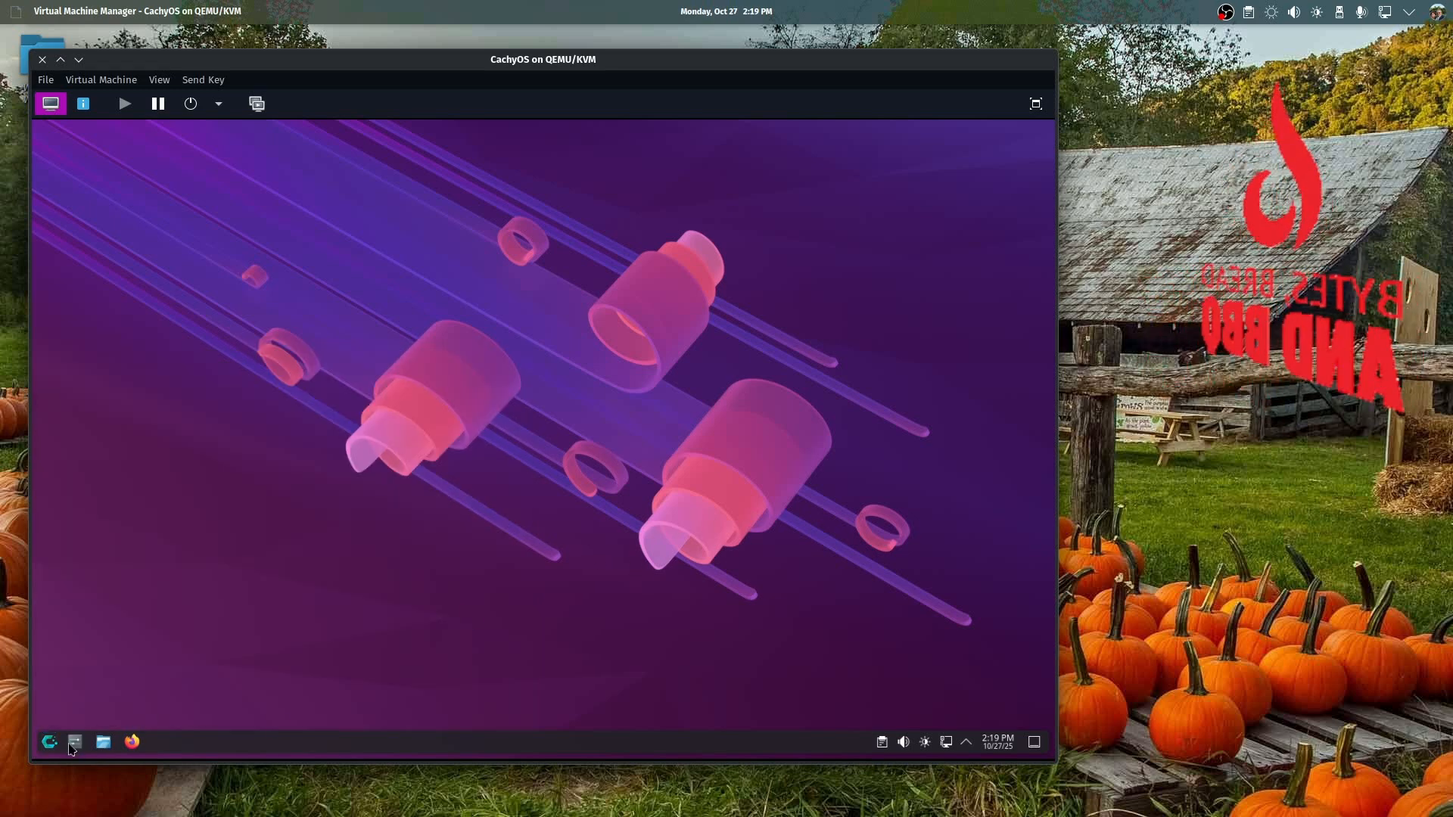
mouse_move(76, 742)
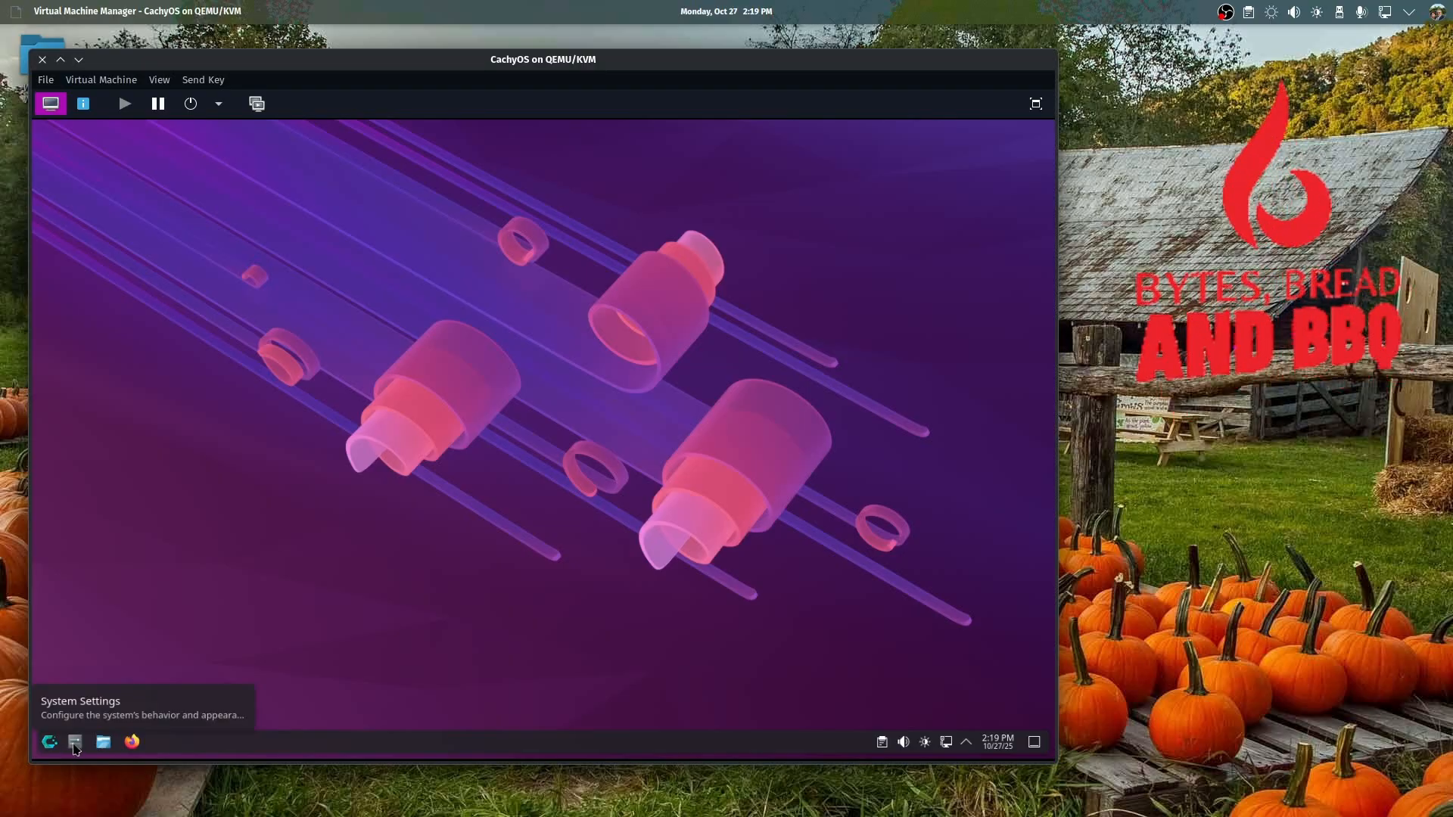
click(76, 742)
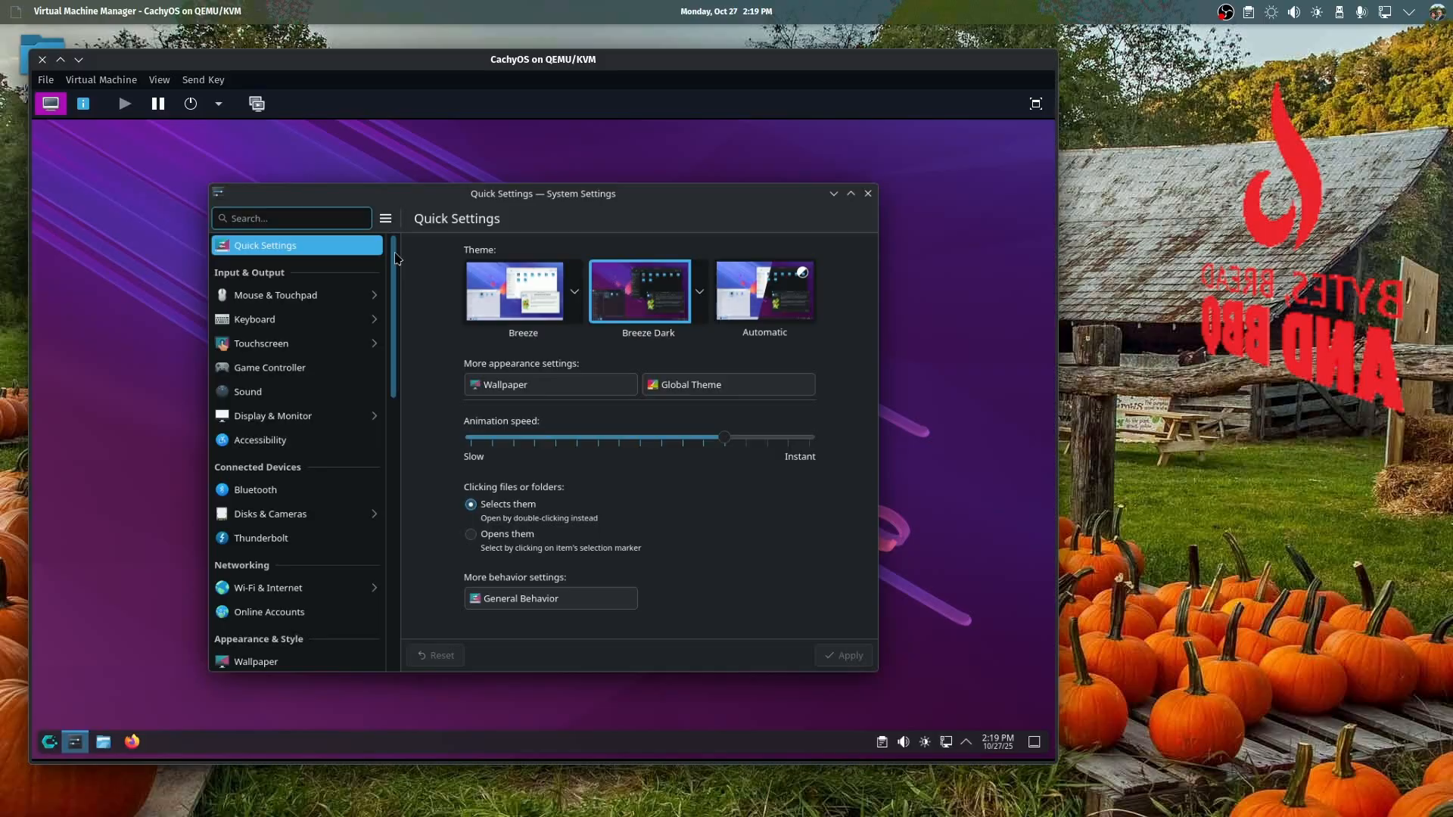
scroll(down, 3)
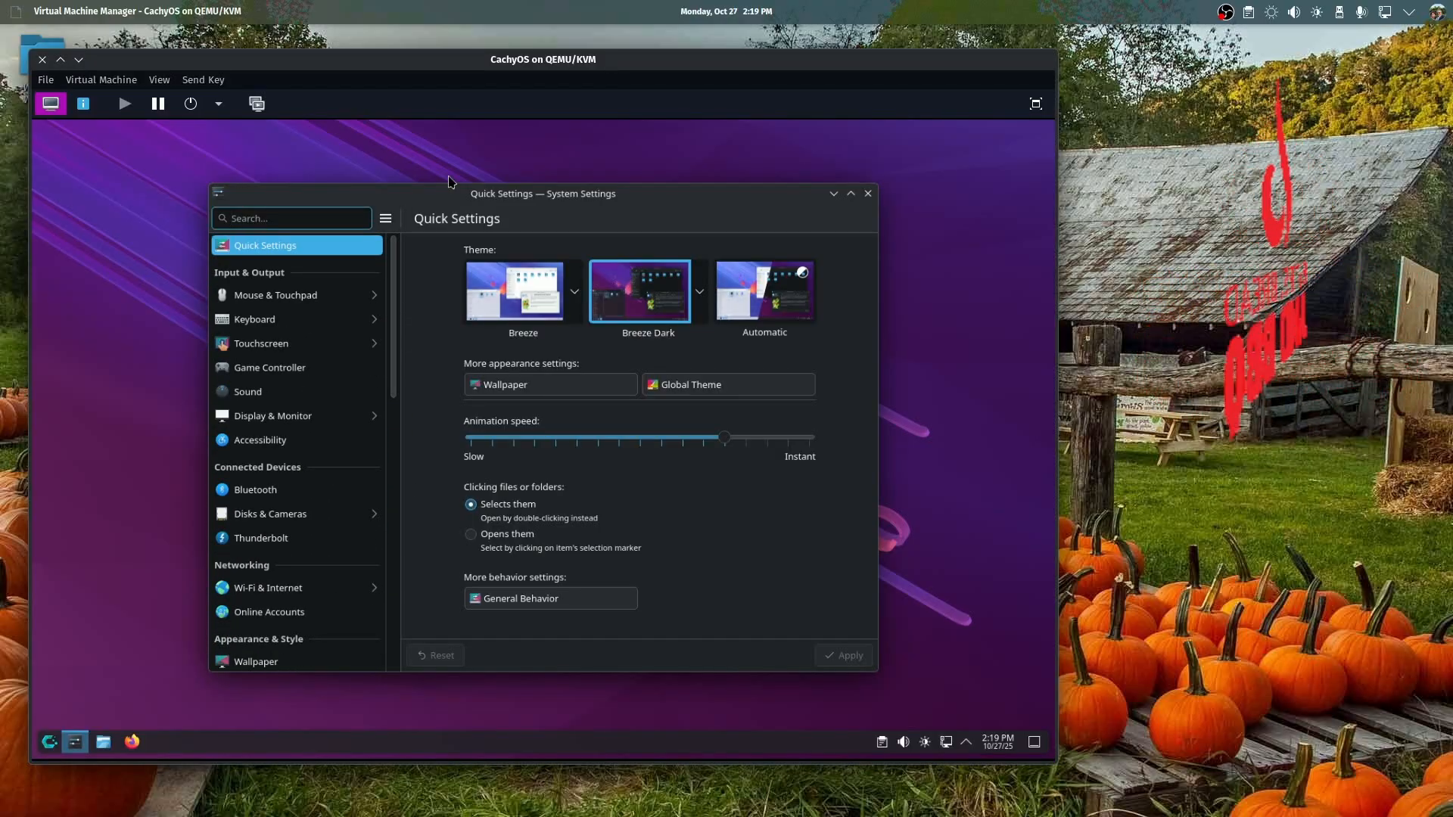
text(there)
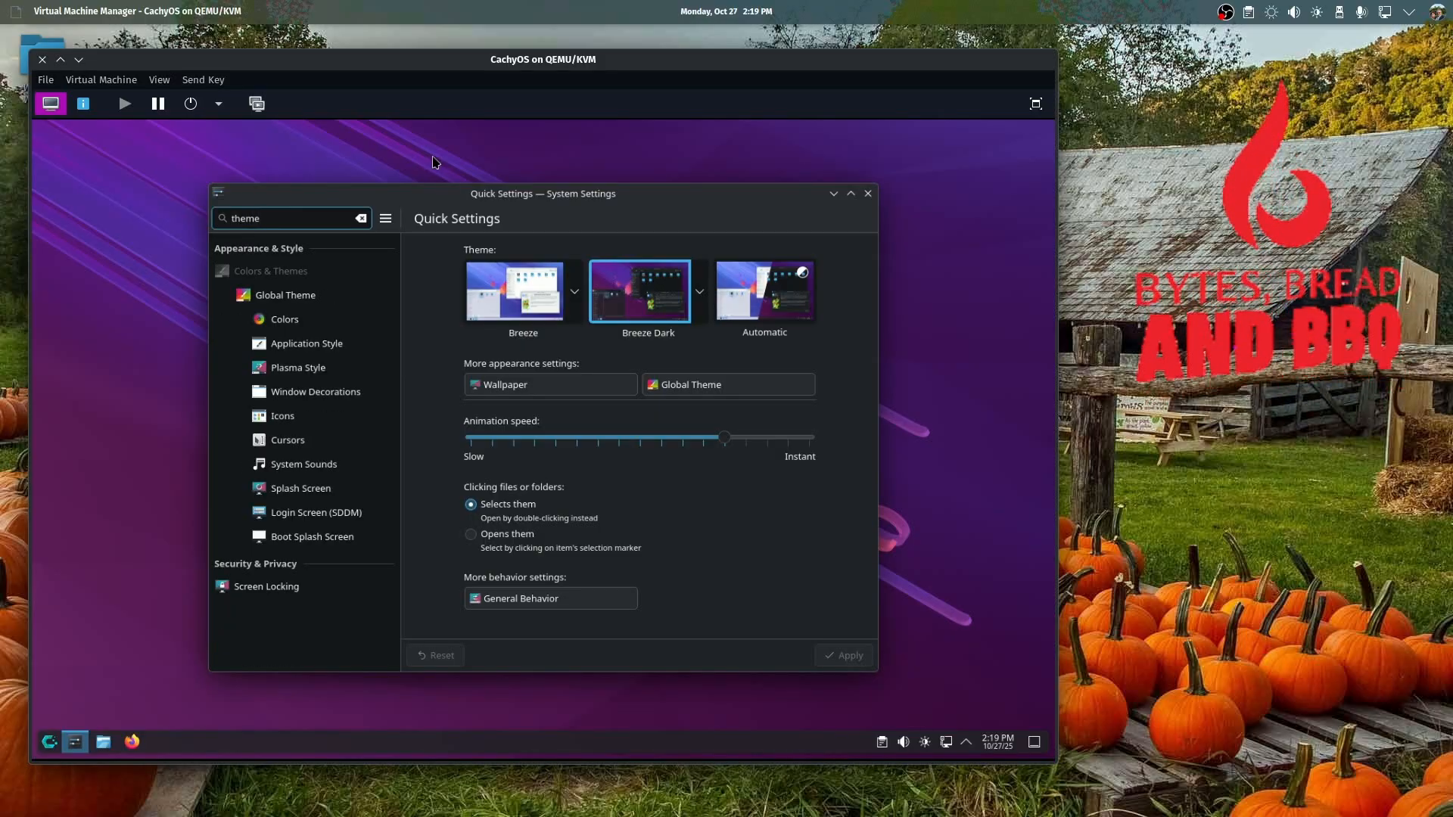
click(284, 295)
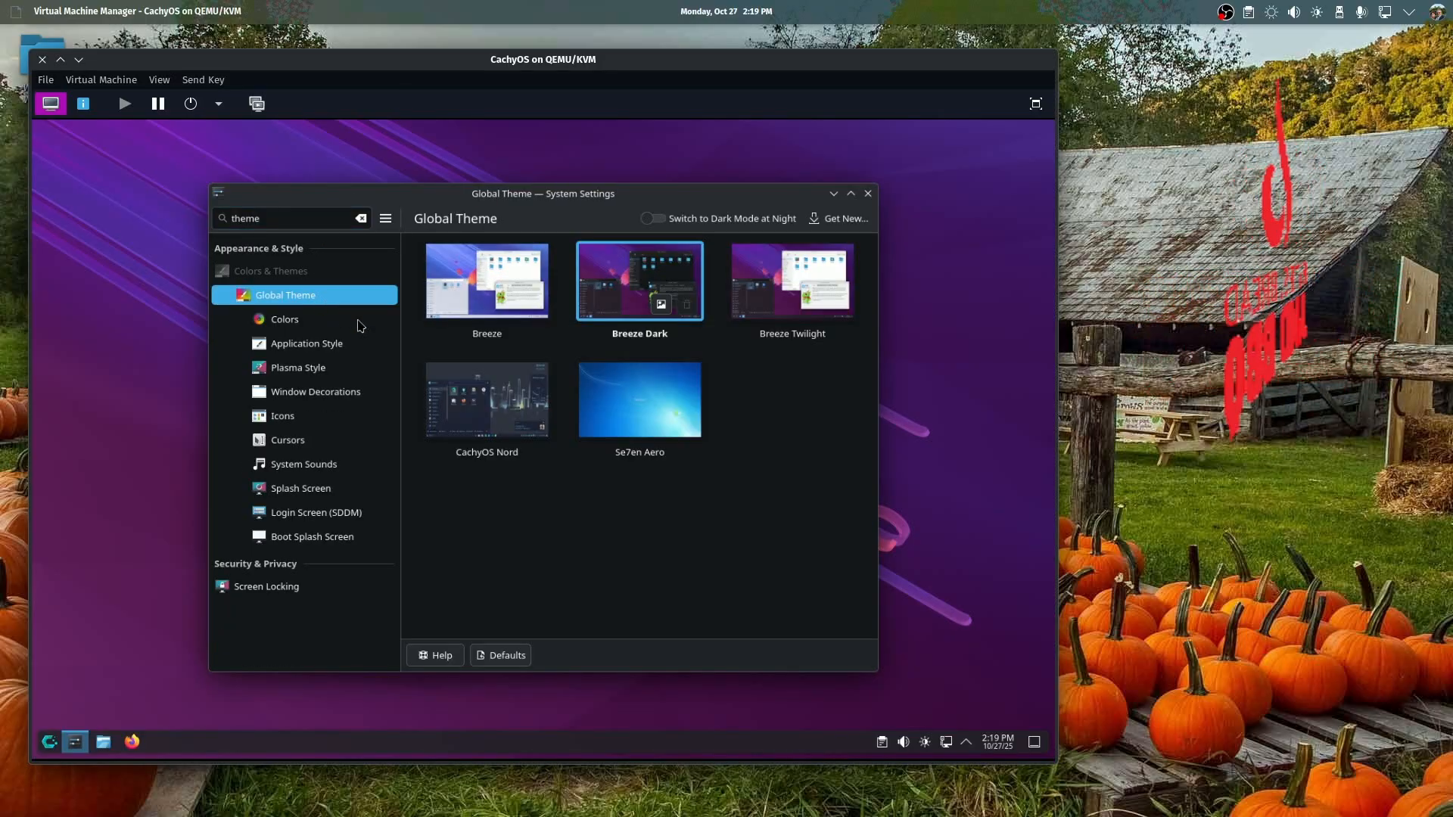
mouse_move(633, 427)
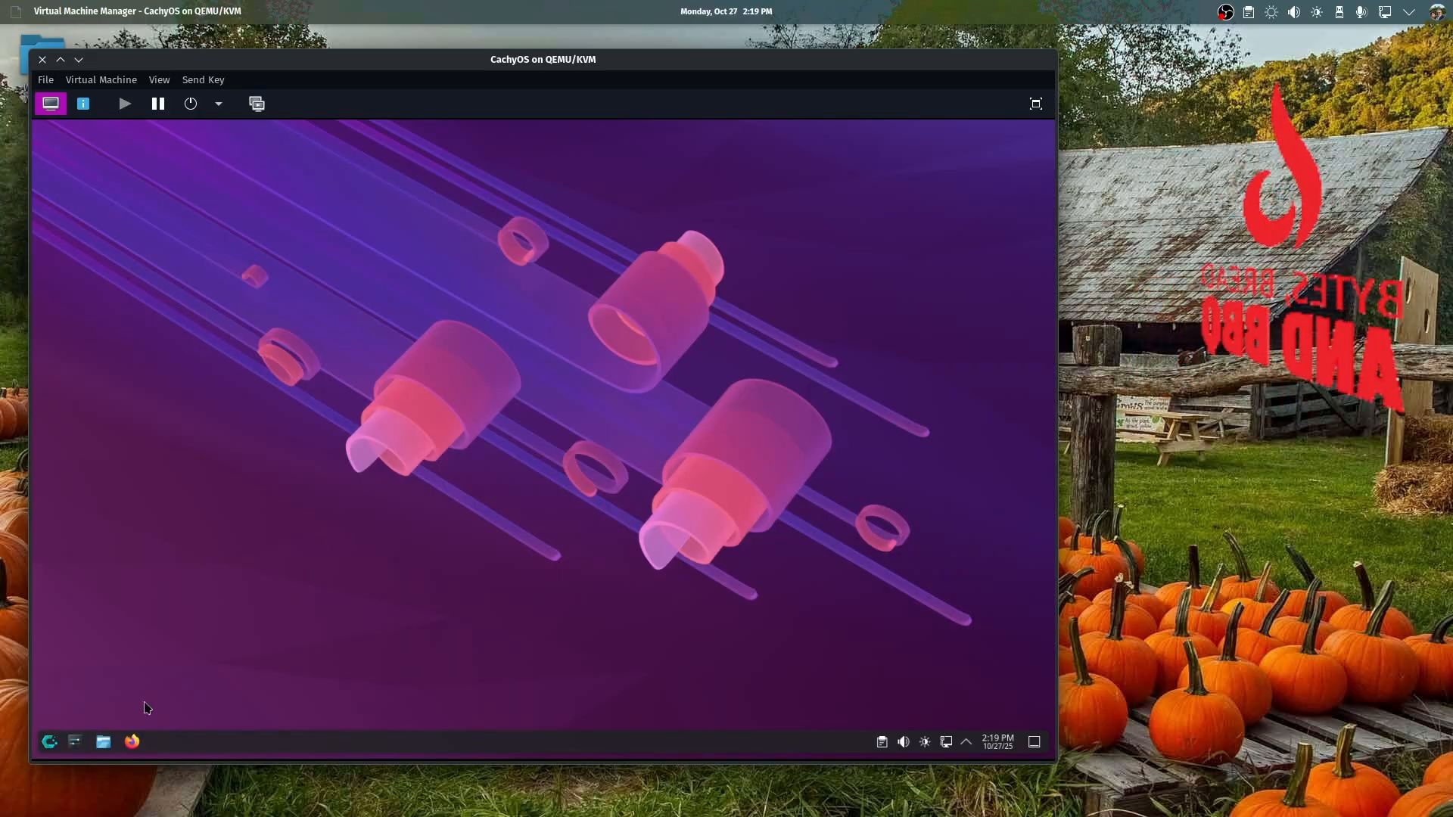
Browse the guest's Home folder in Dolphin, then close it back to the desktop
click(103, 742)
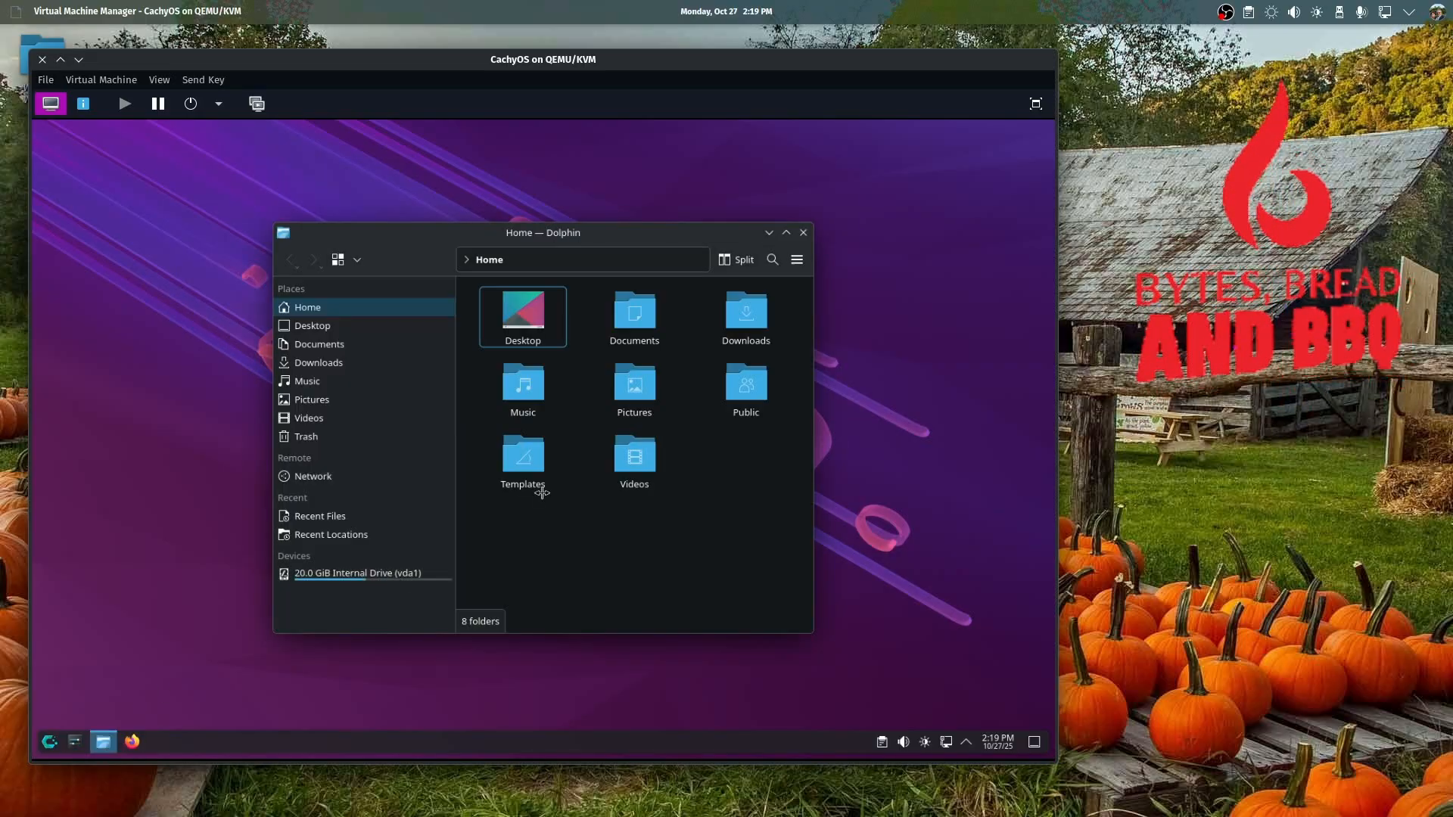
mouse_move(744, 384)
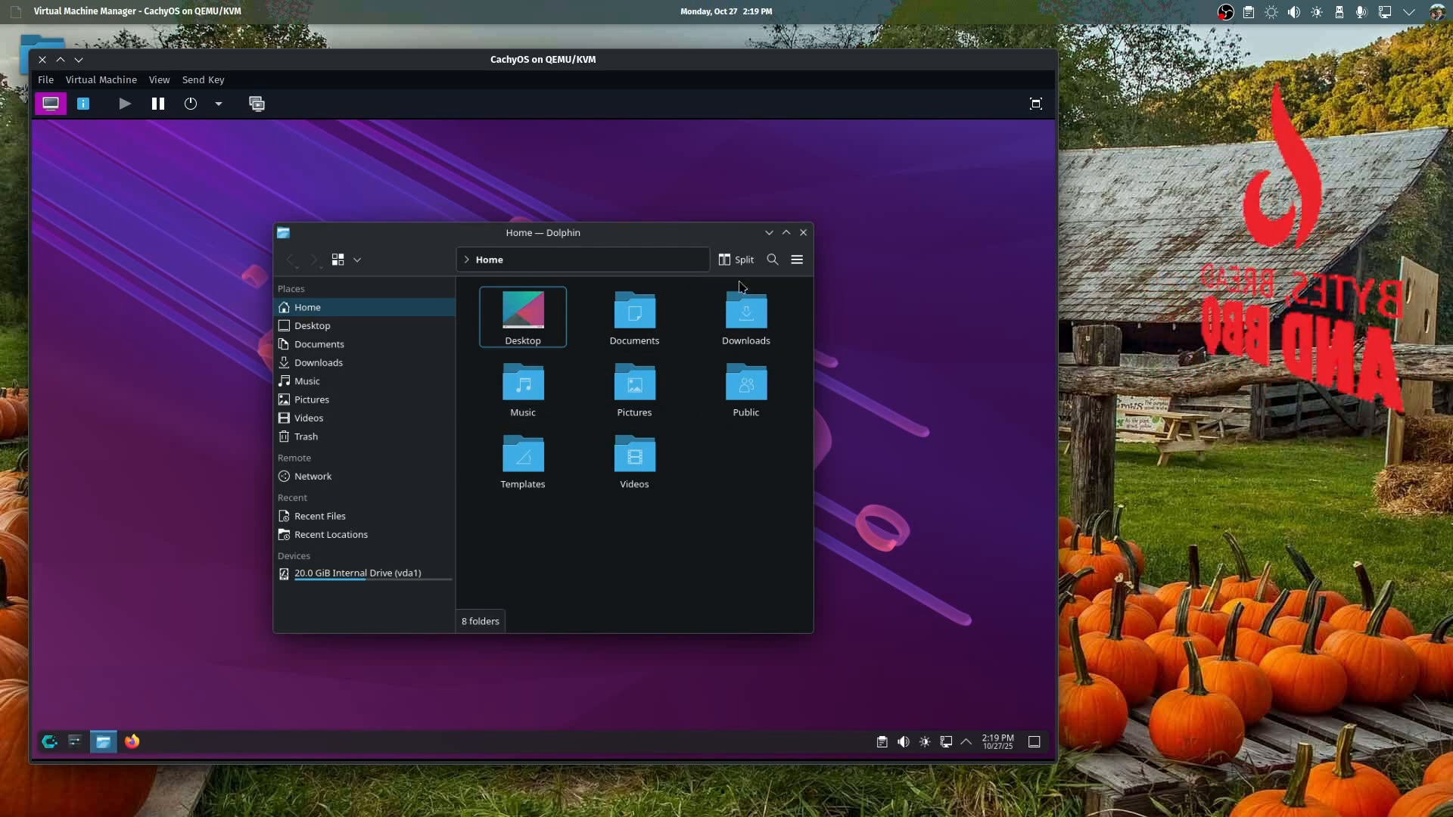
click(745, 316)
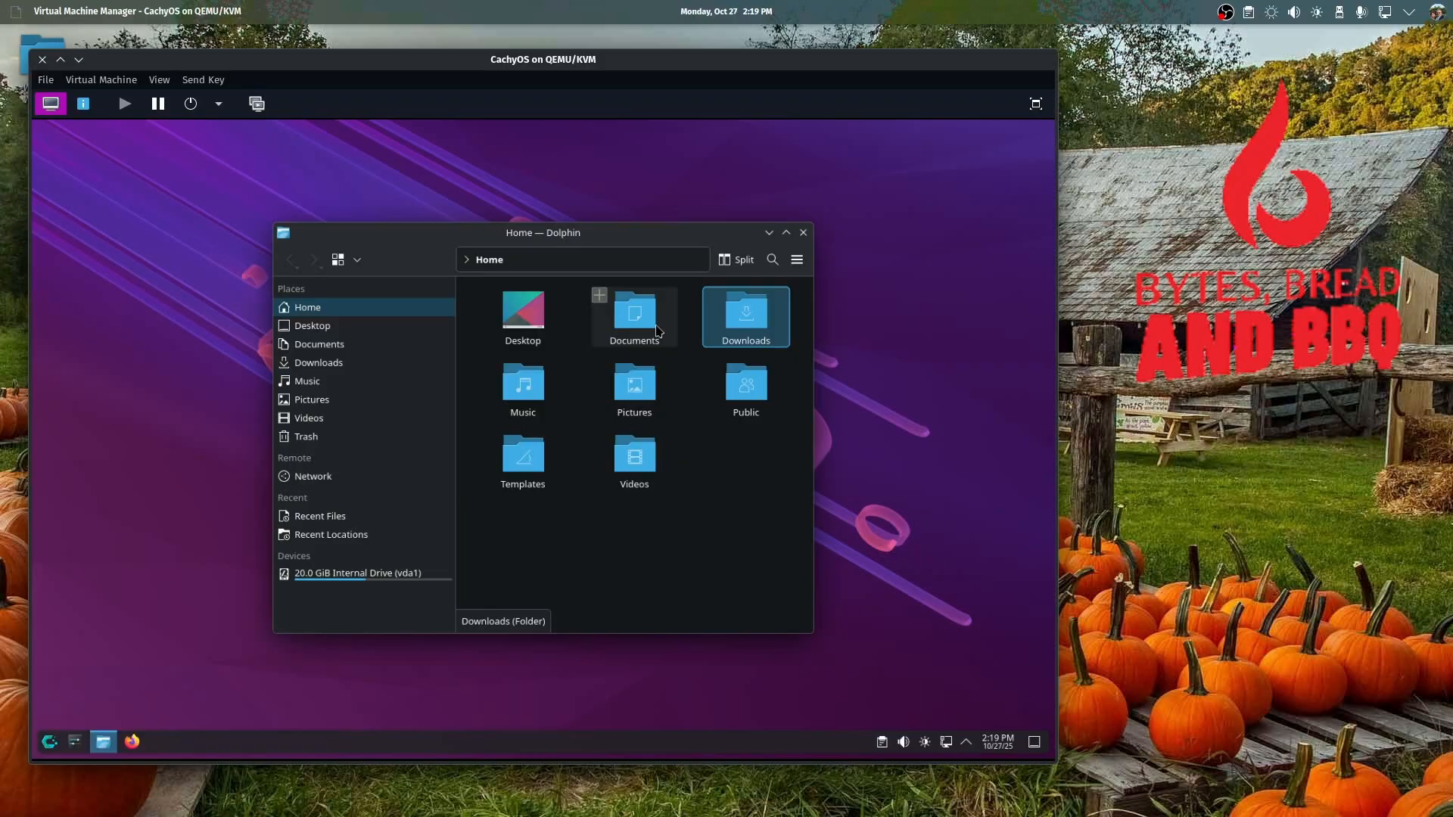
mouse_move(551, 315)
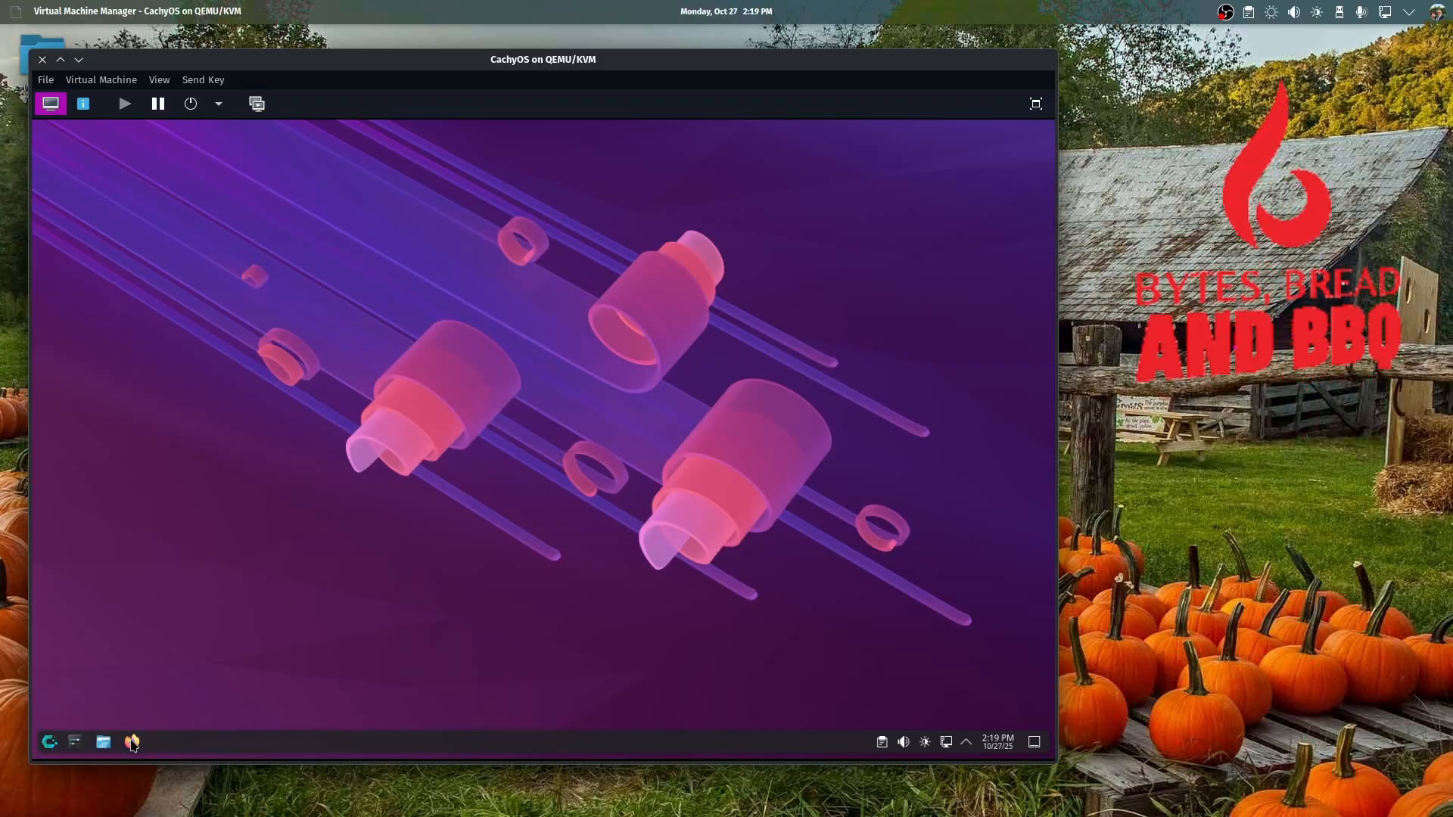
mouse_move(132, 743)
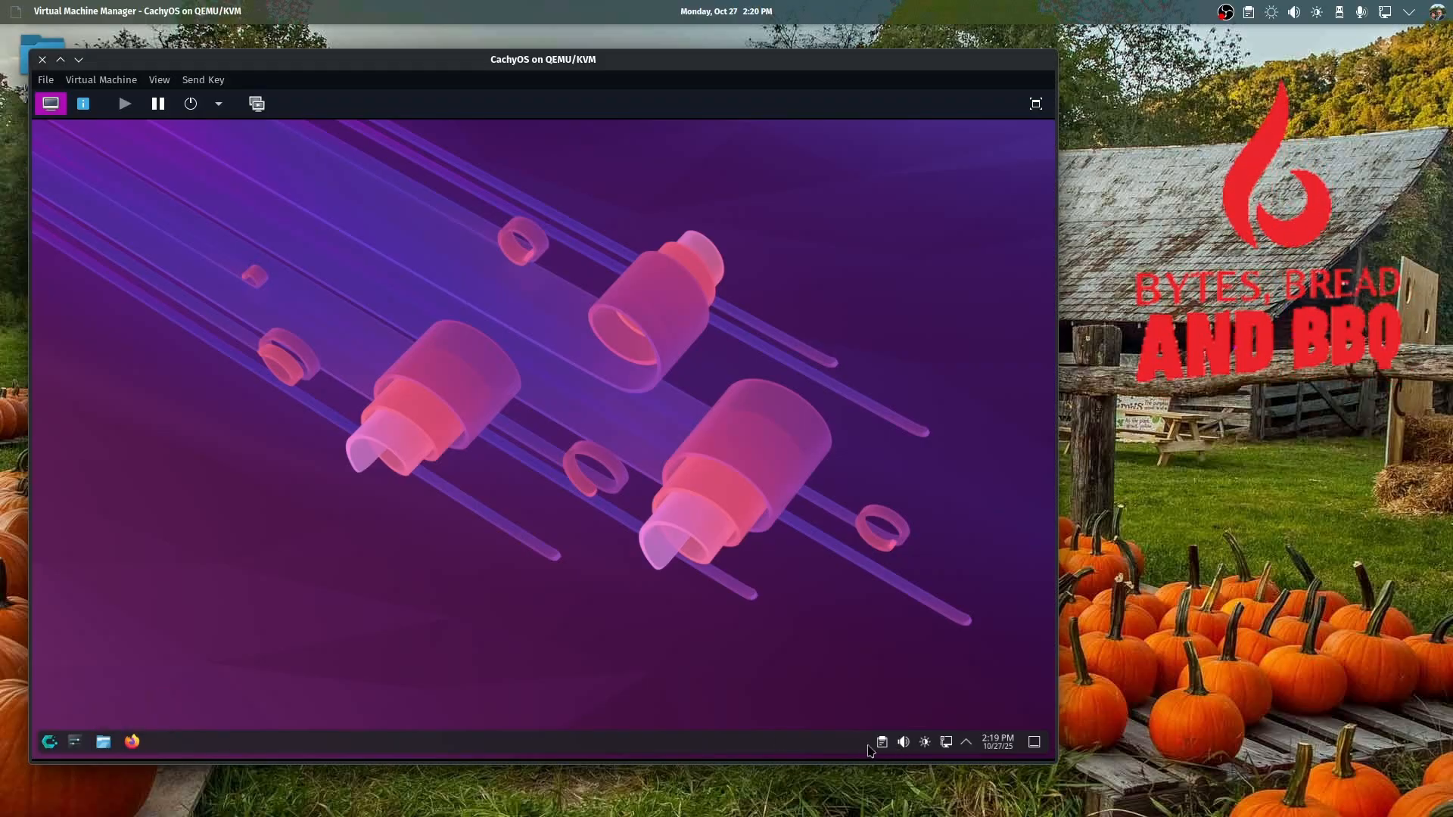
mouse_move(903, 742)
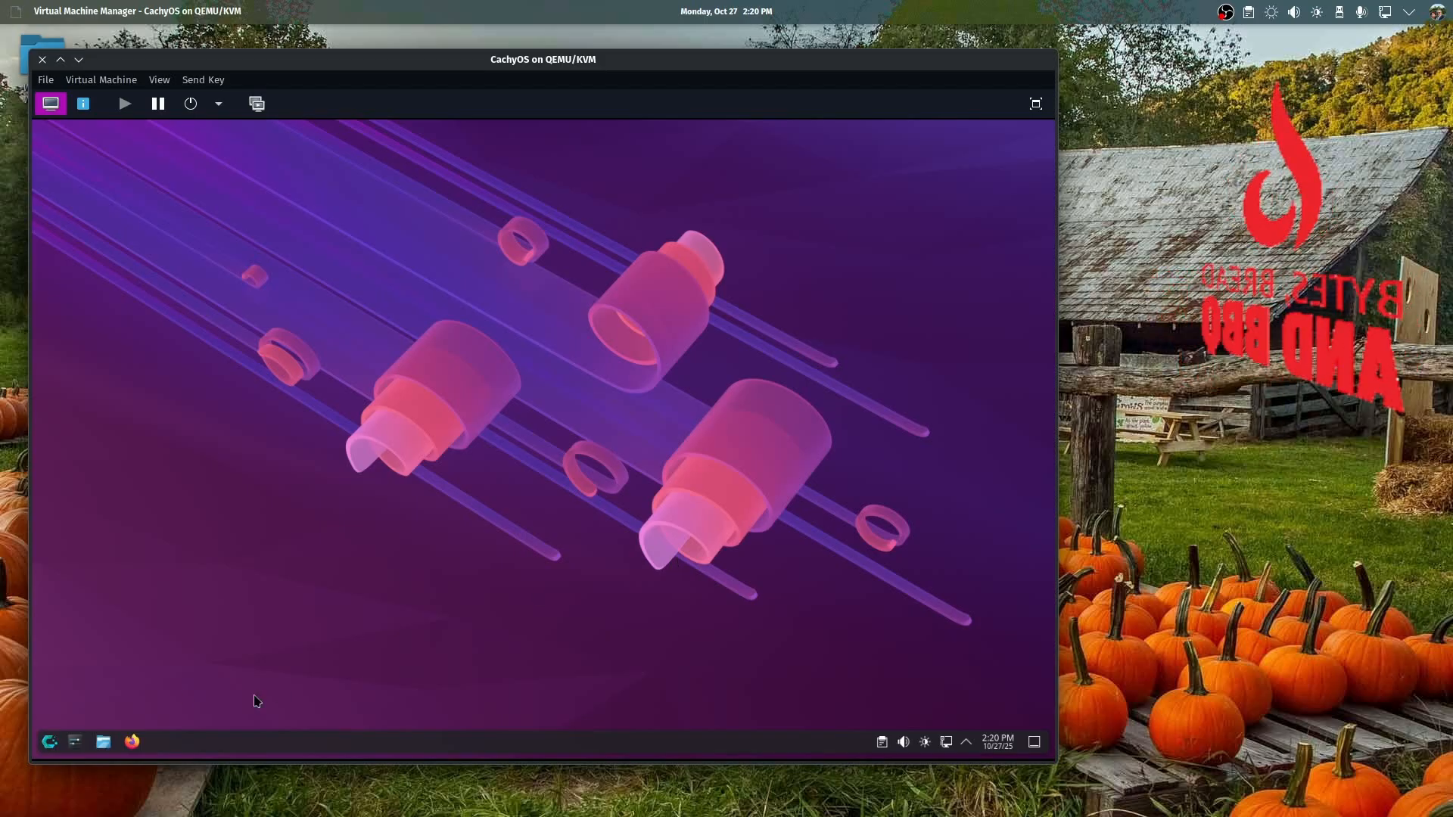
Show About this System in the guest's System Settings, listing Plasma 6.5.0 and kernel 6.17.5-2-cachyos
click(76, 742)
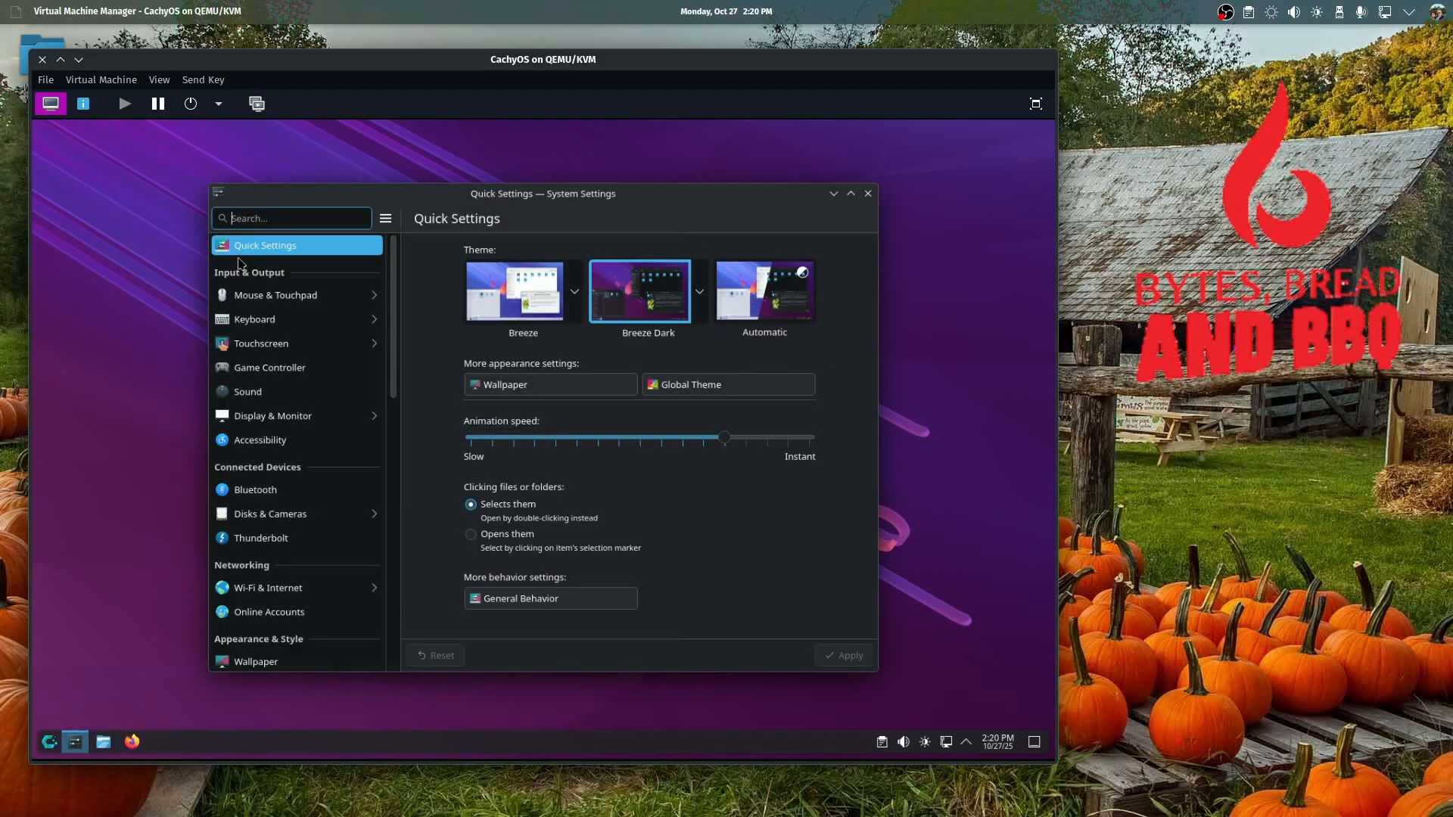
text(abou)
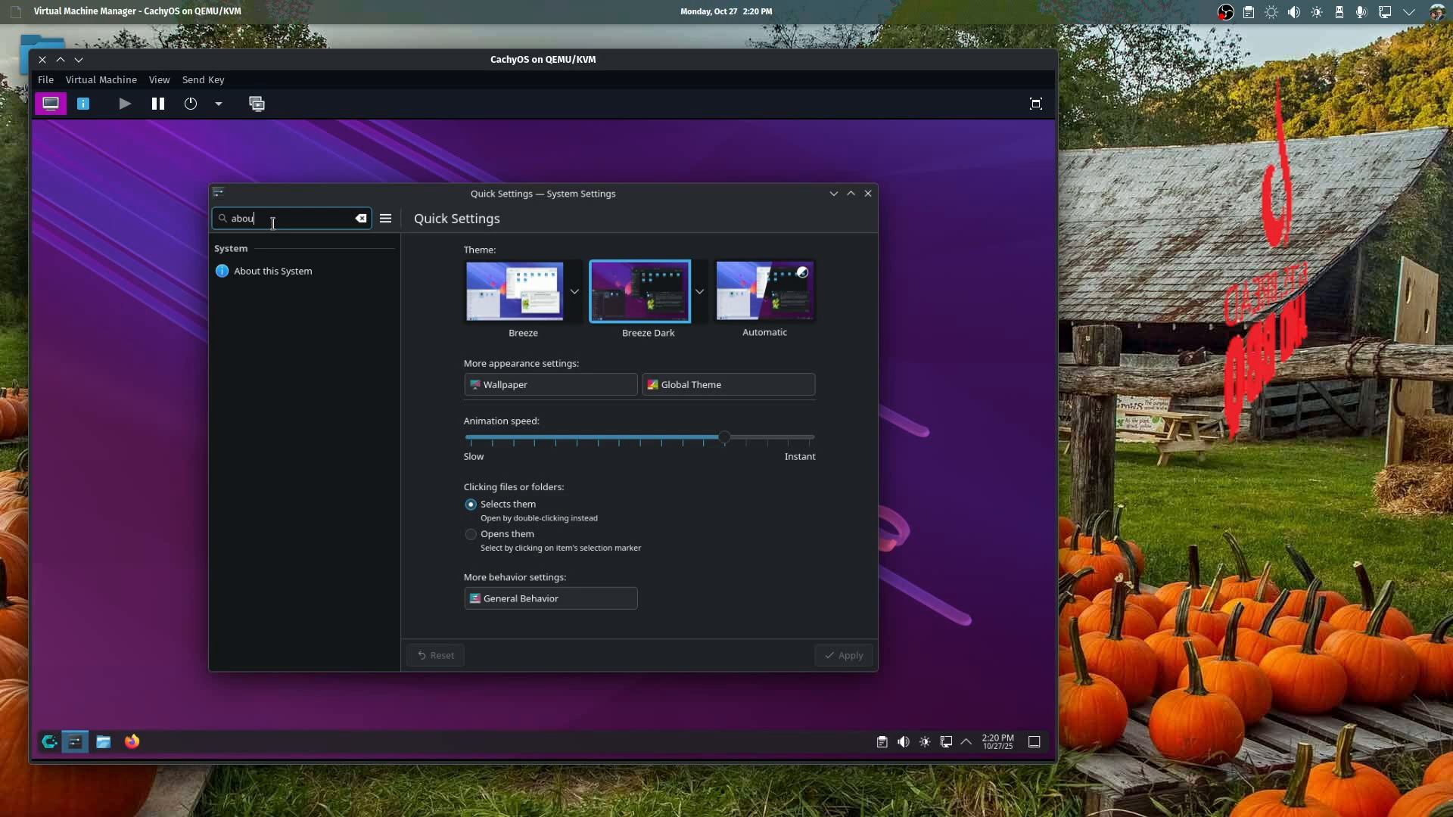
click(272, 271)
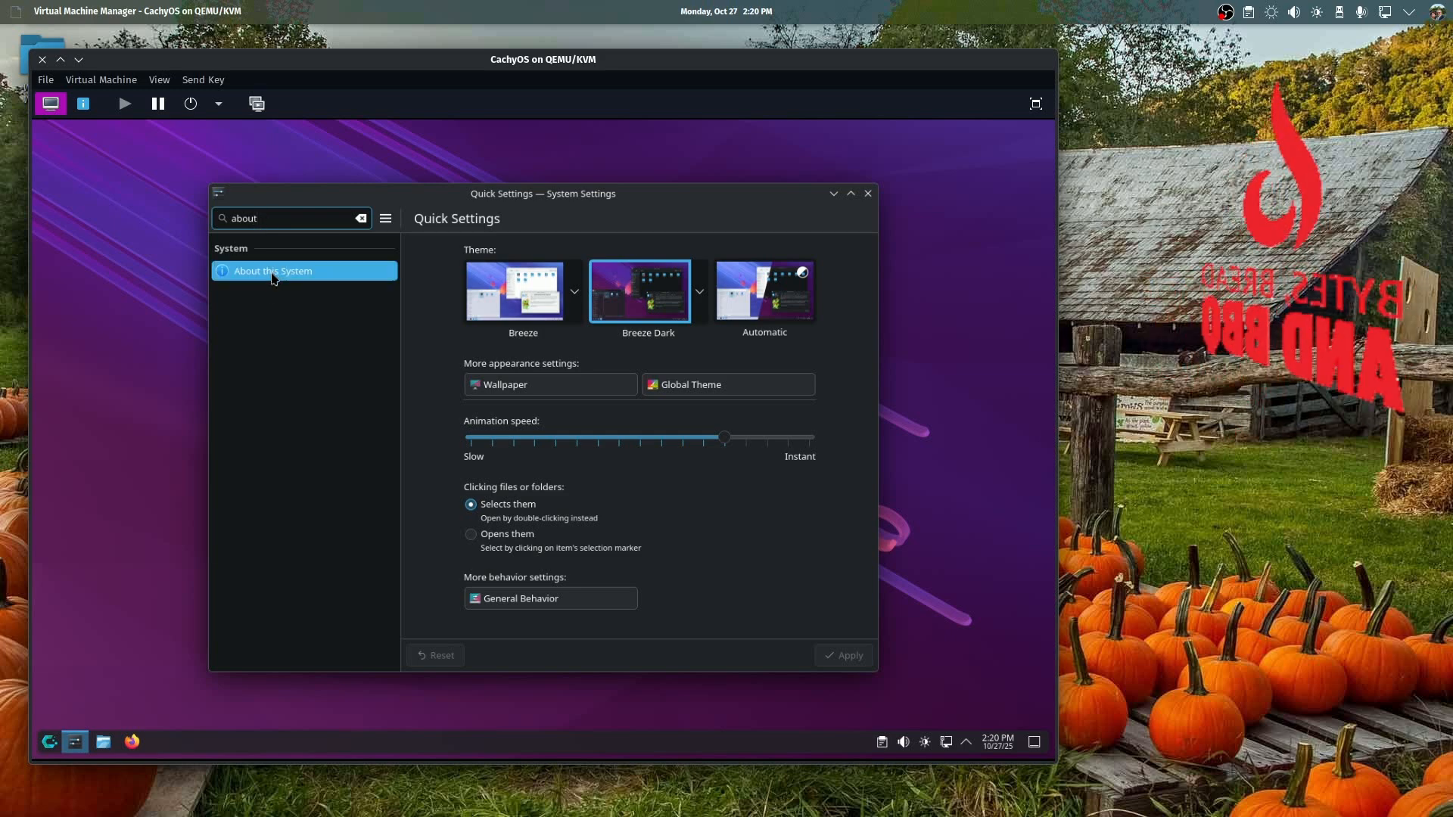
click(272, 270)
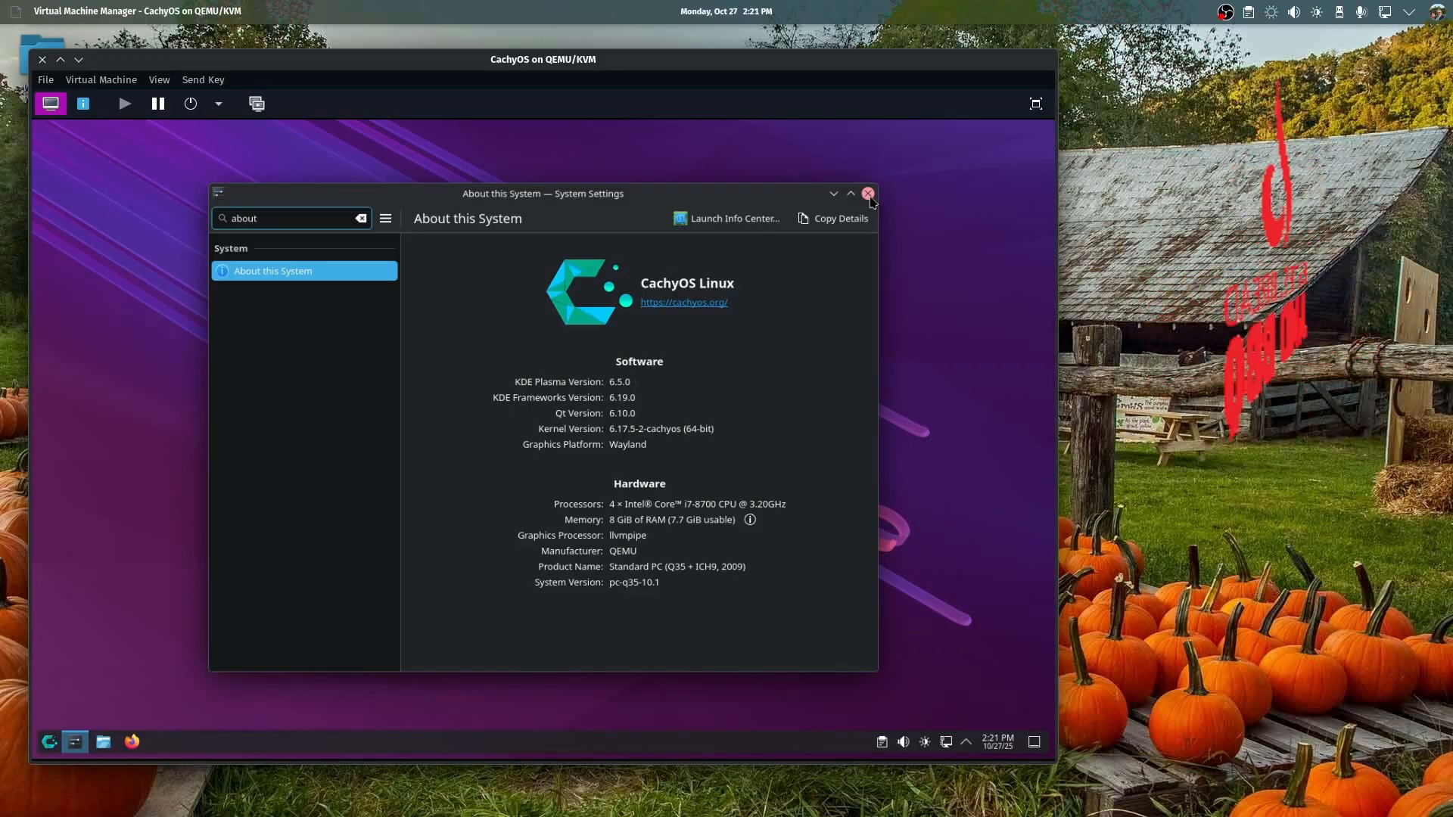
Close the guest's System Settings, returning to the plain KDE desktop
click(869, 194)
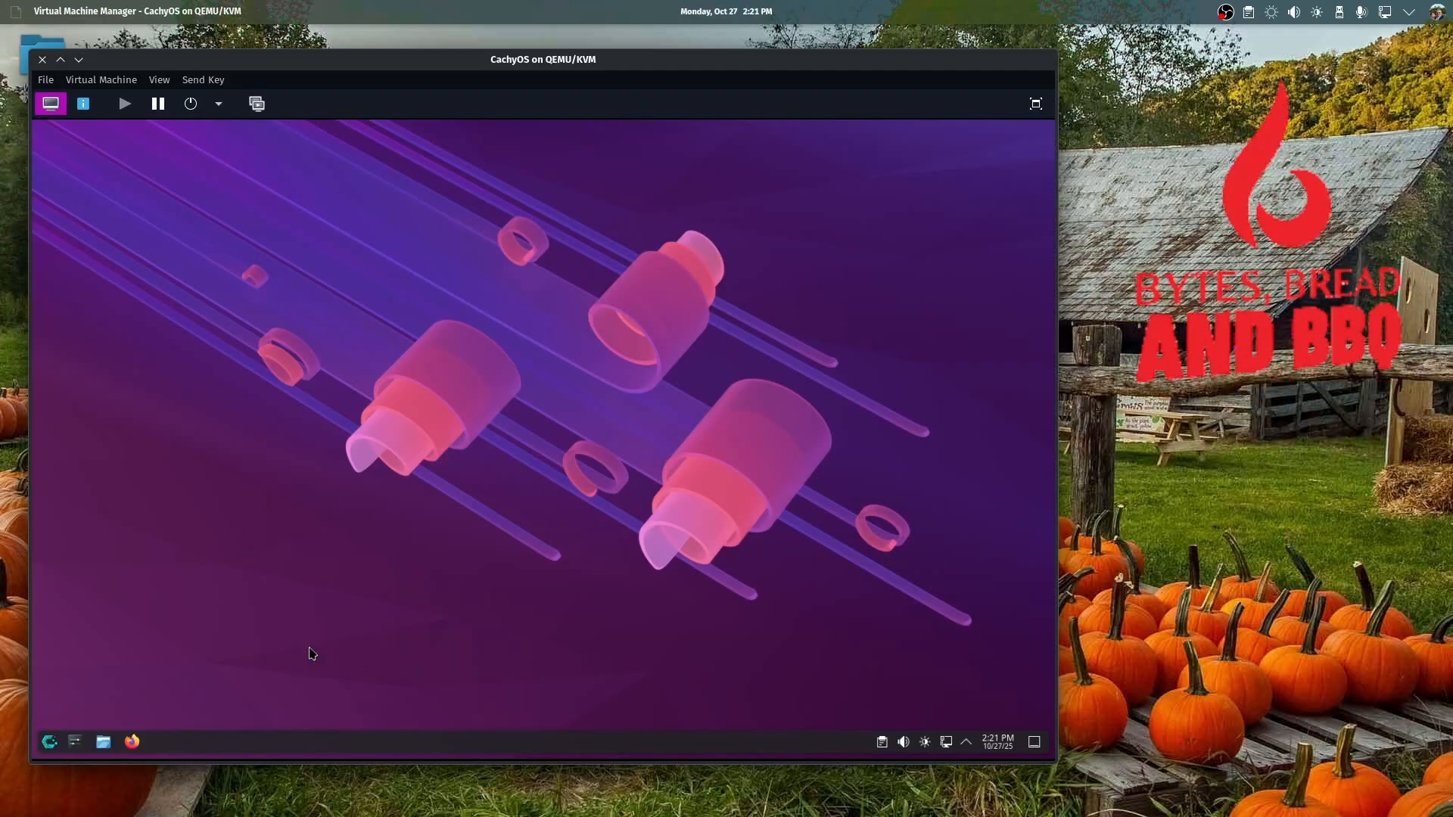
mouse_move(103, 741)
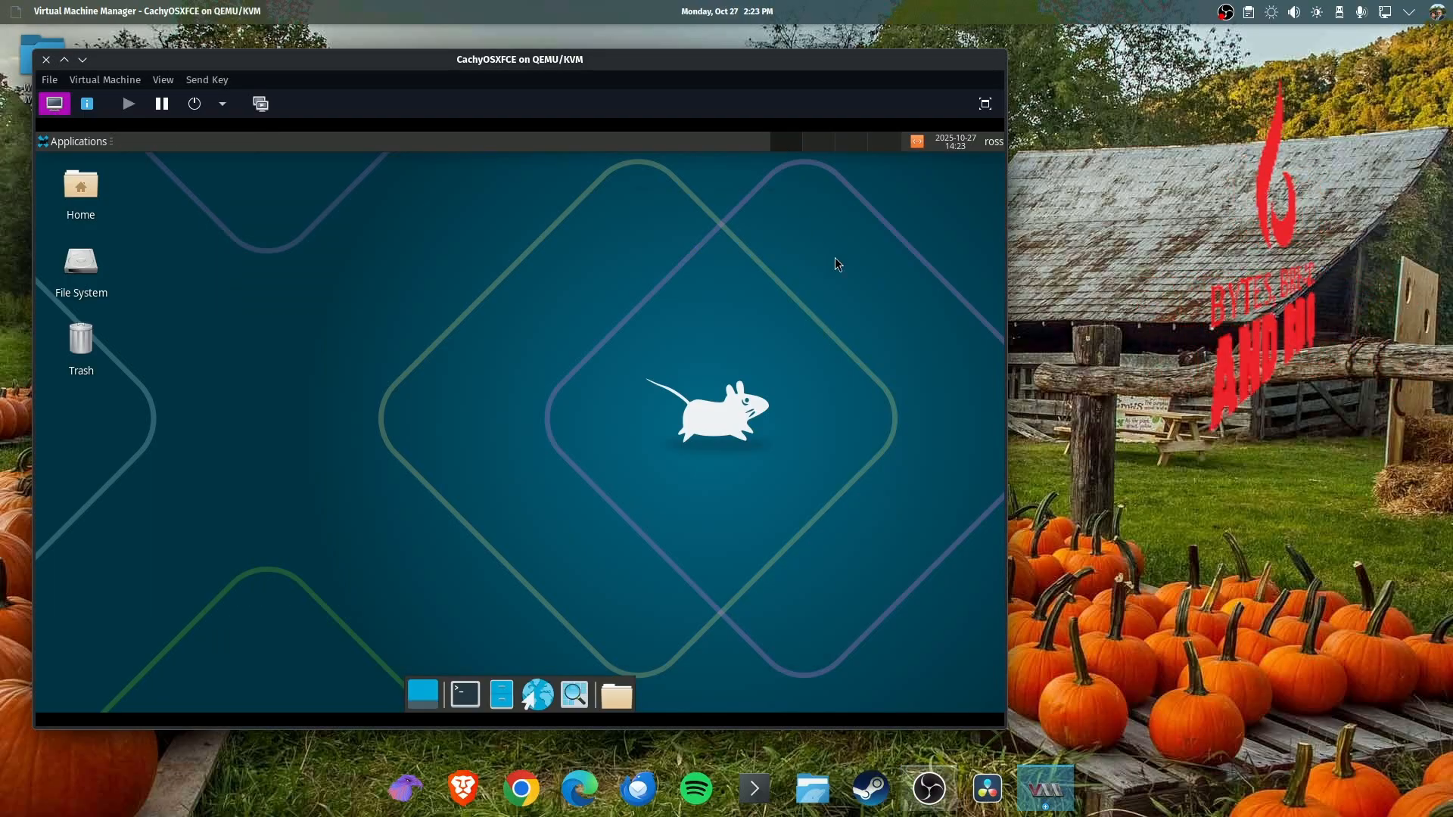
mouse_move(645, 706)
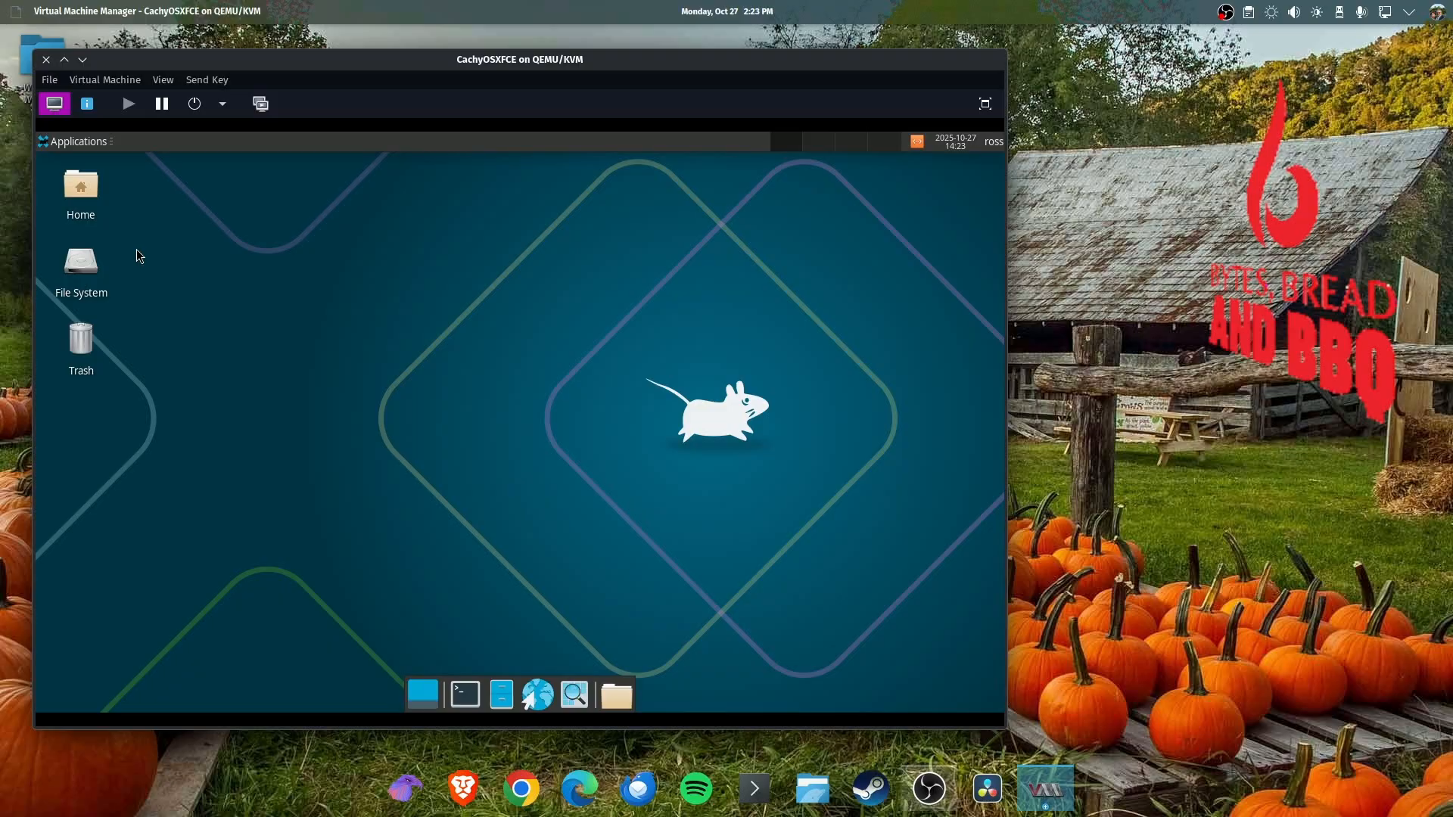
Show the System category in the CachyOSXFCE guest's Applications menu
click(79, 142)
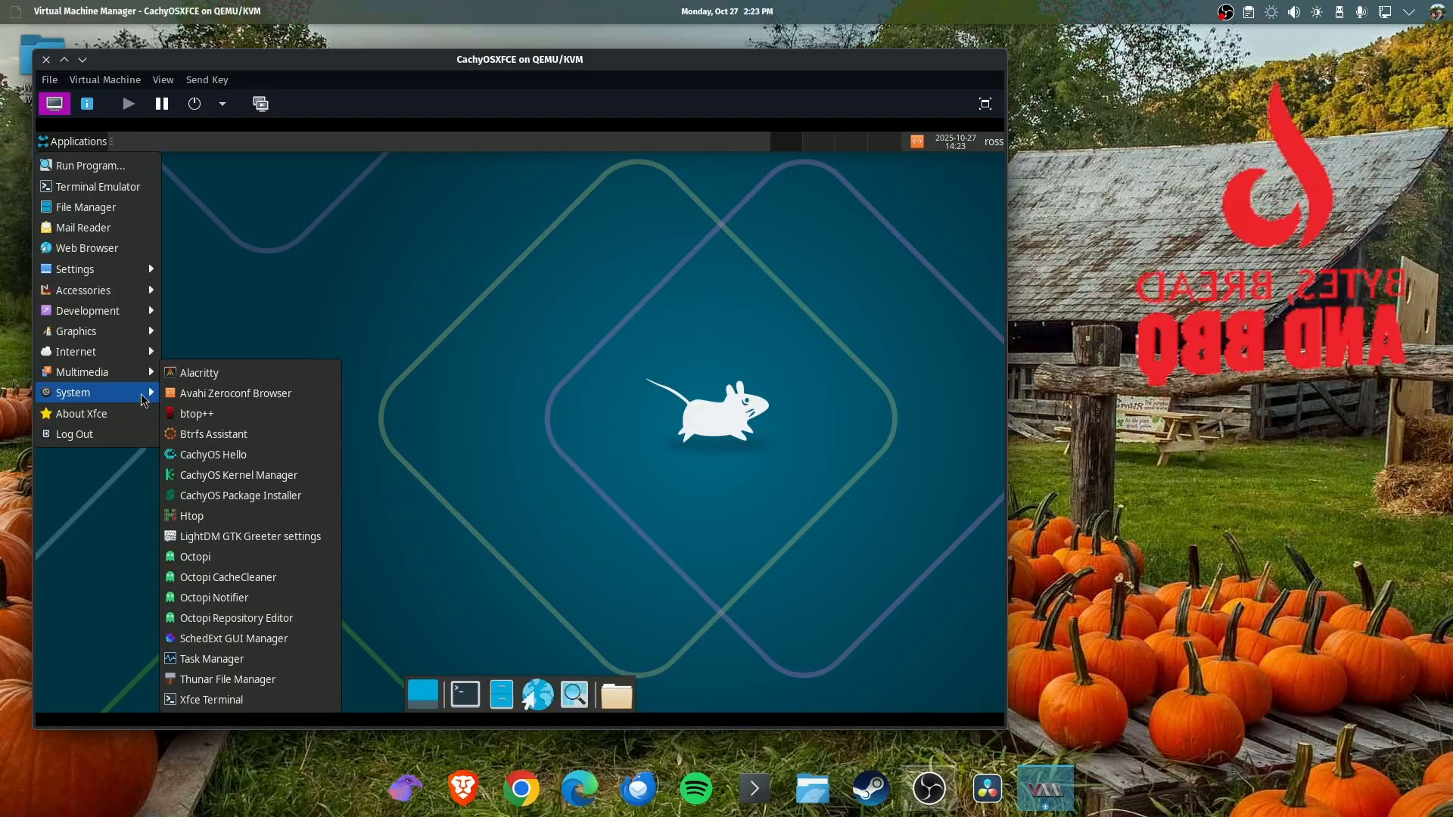
Show About Xfce for the CachyOSXFCE guest, listing Xfce 4.20 and kernel 6.17.5-2-cachyos
click(82, 413)
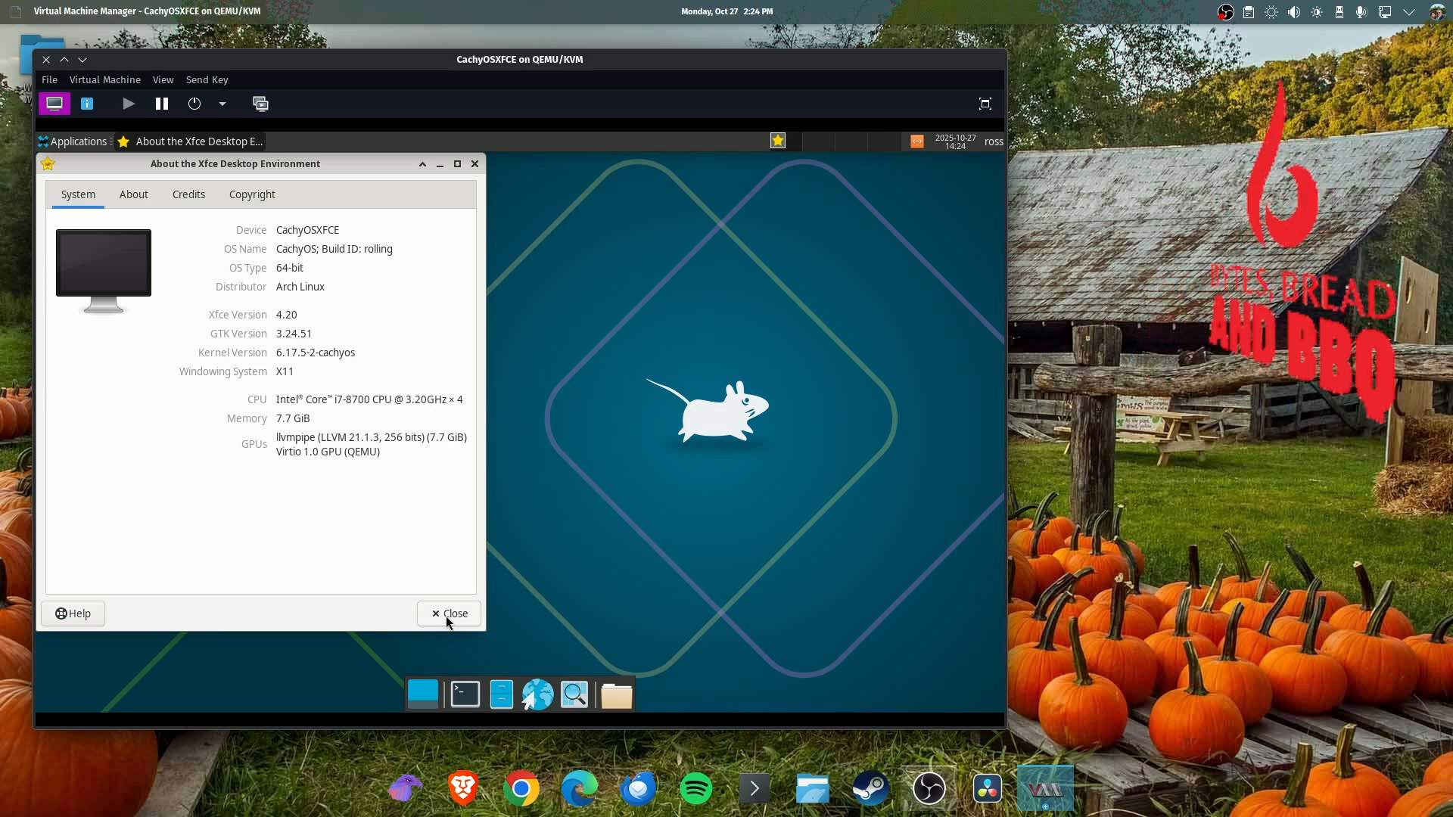
click(449, 614)
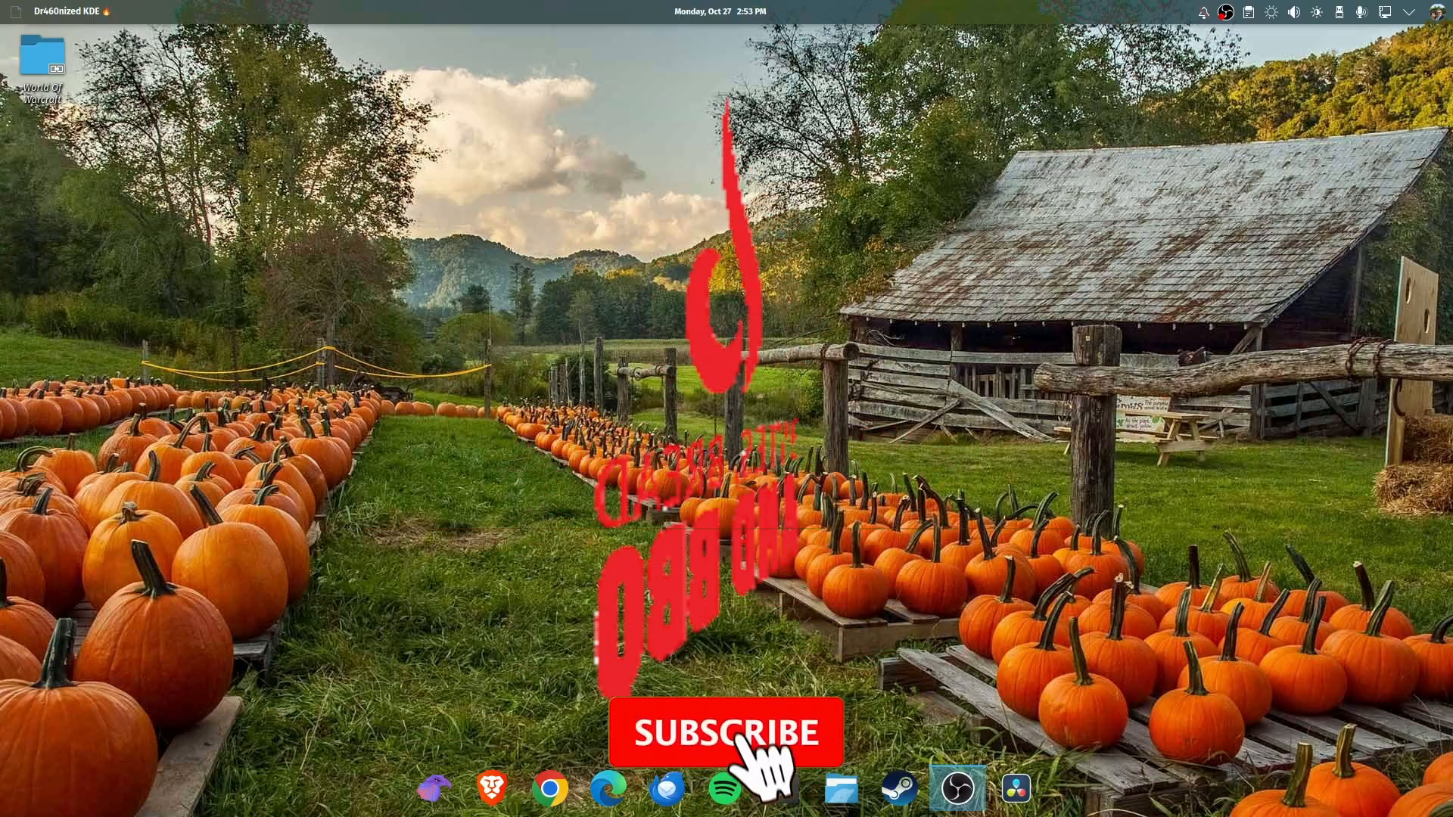
click(726, 732)
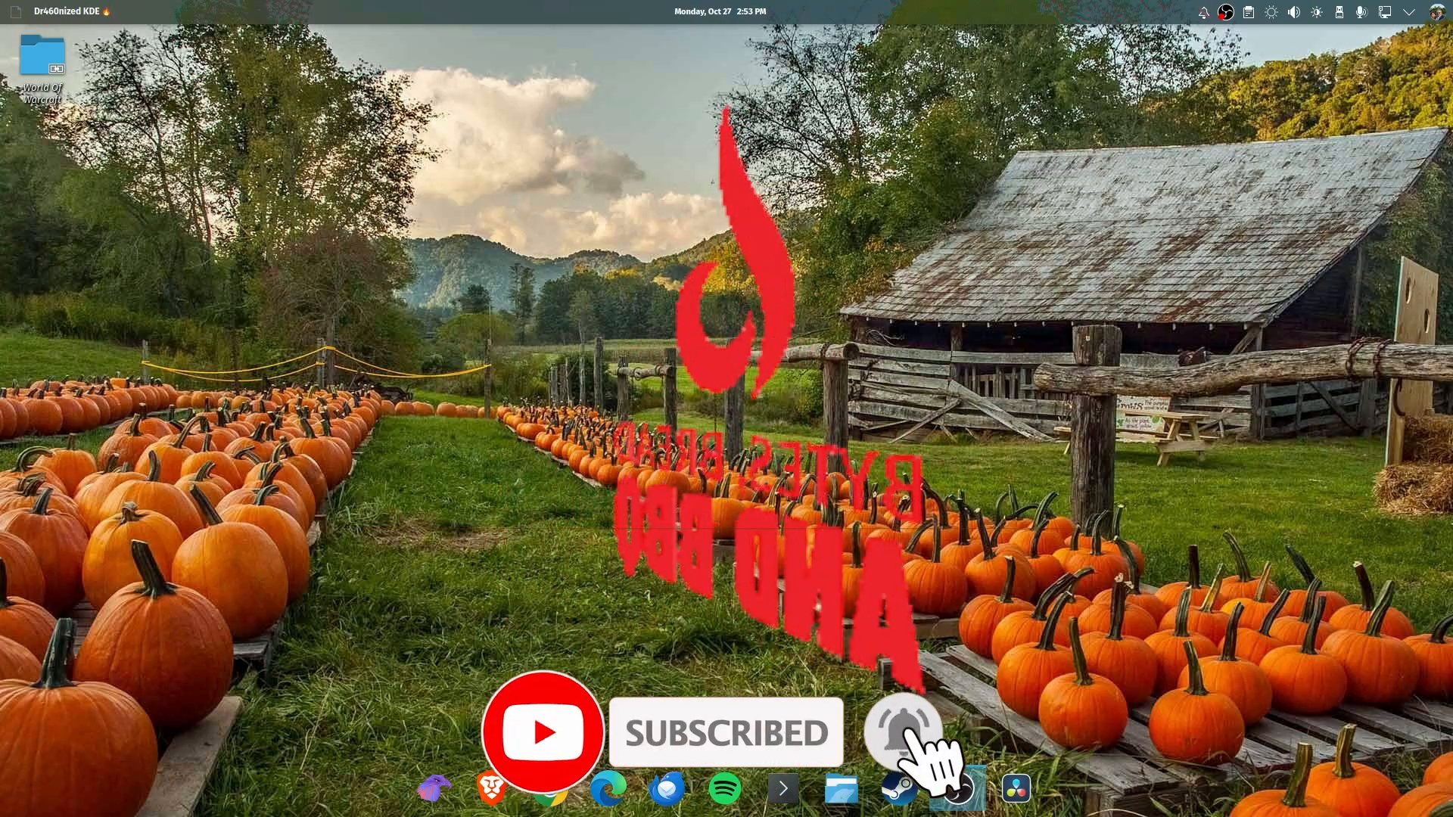